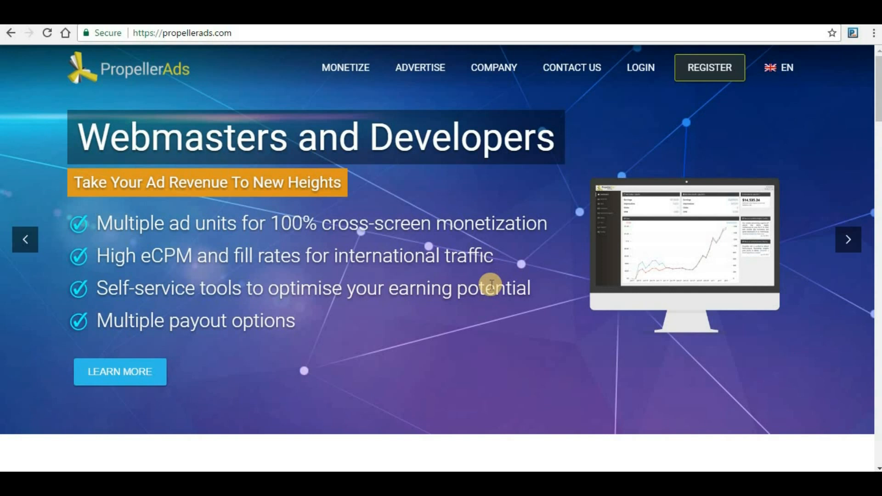
# Start the publisher registration and choose the Individual account type.
pyautogui.click(710, 68)
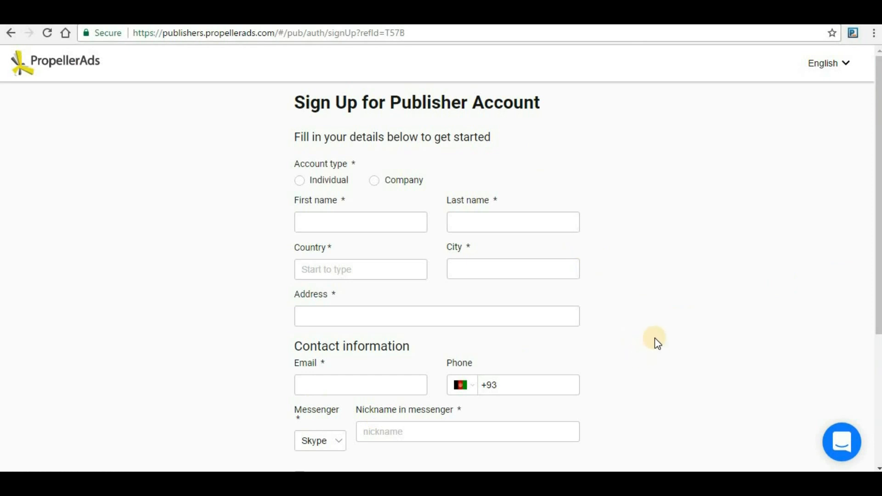
pyautogui.moveTo(667, 285)
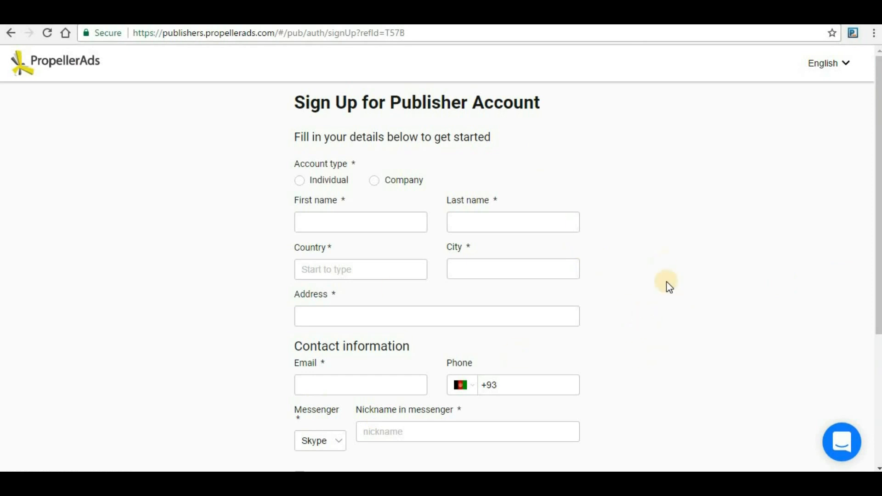
pyautogui.click(298, 180)
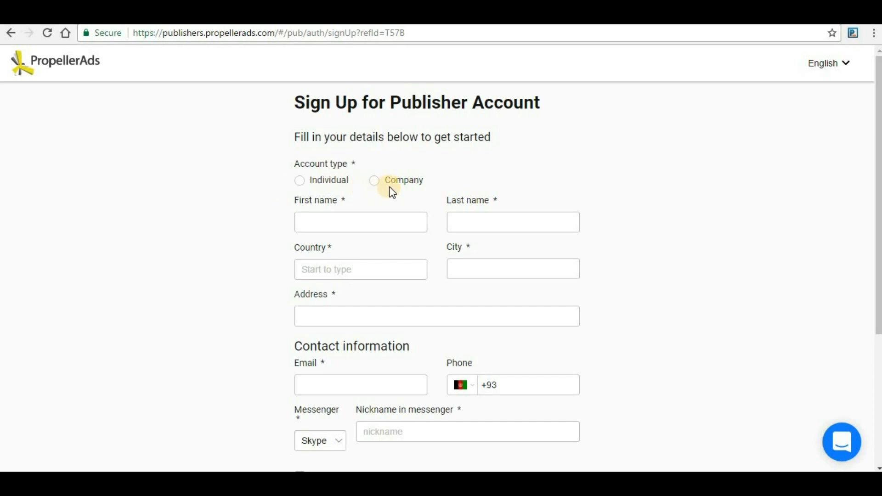
pyautogui.click(300, 180)
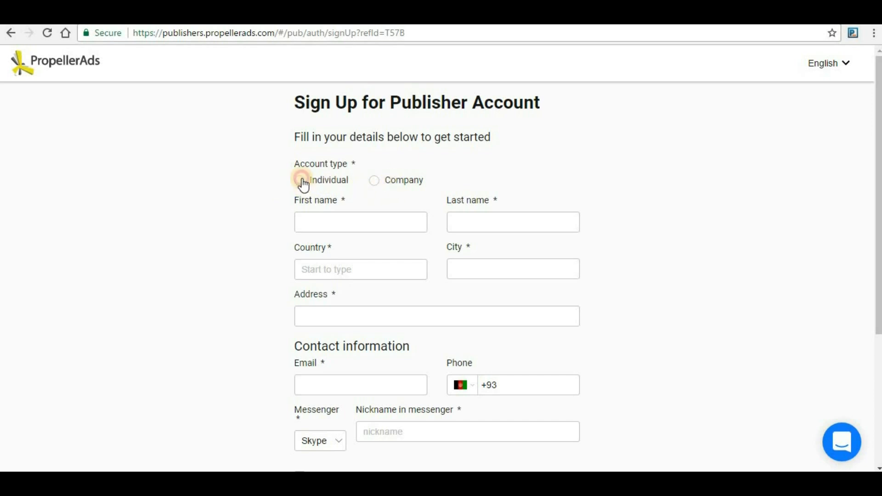
pyautogui.click(299, 180)
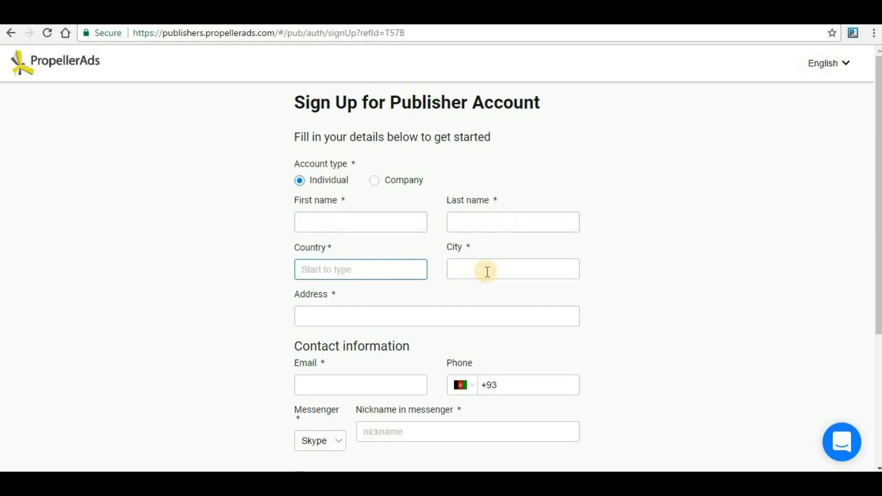
# Move through the address, email and messenger fields, leaving Skype as the messenger.
pyautogui.click(489, 268)
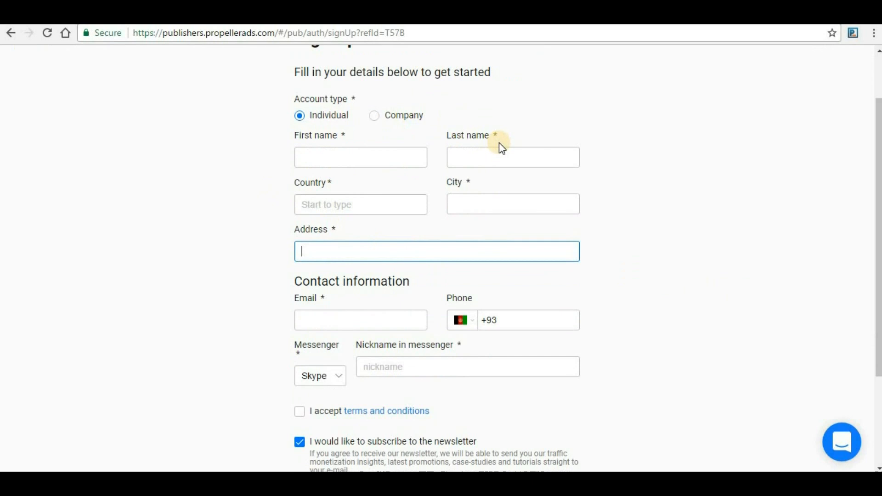
pyautogui.moveTo(613, 263)
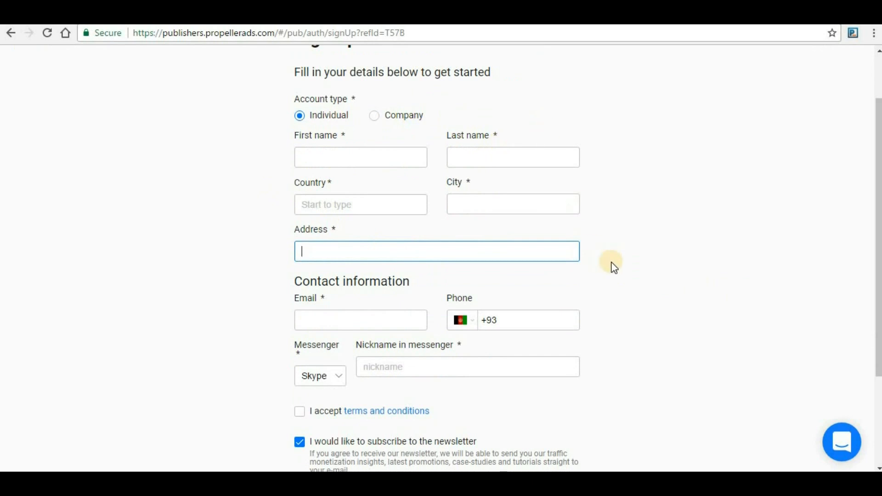
pyautogui.moveTo(625, 293)
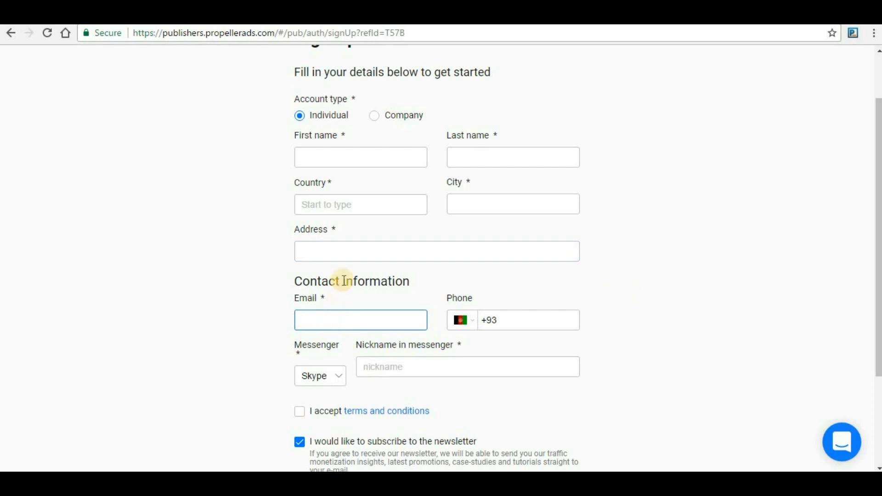
pyautogui.click(361, 320)
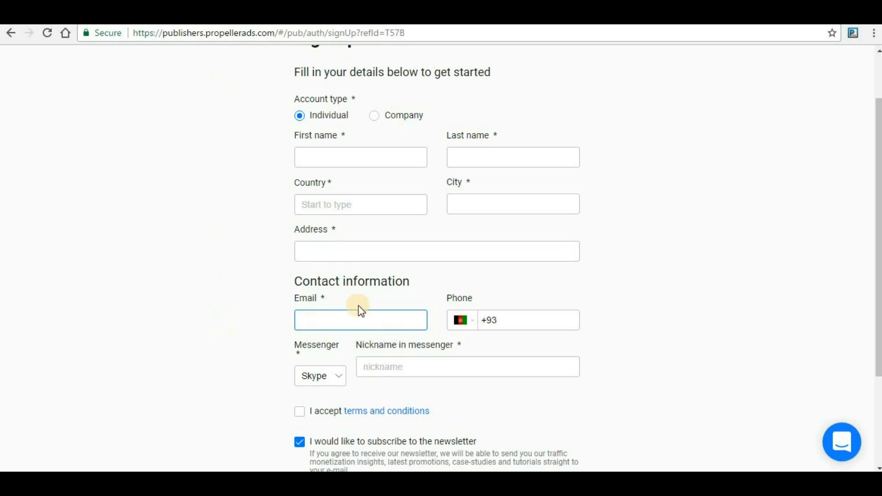
pyautogui.click(360, 320)
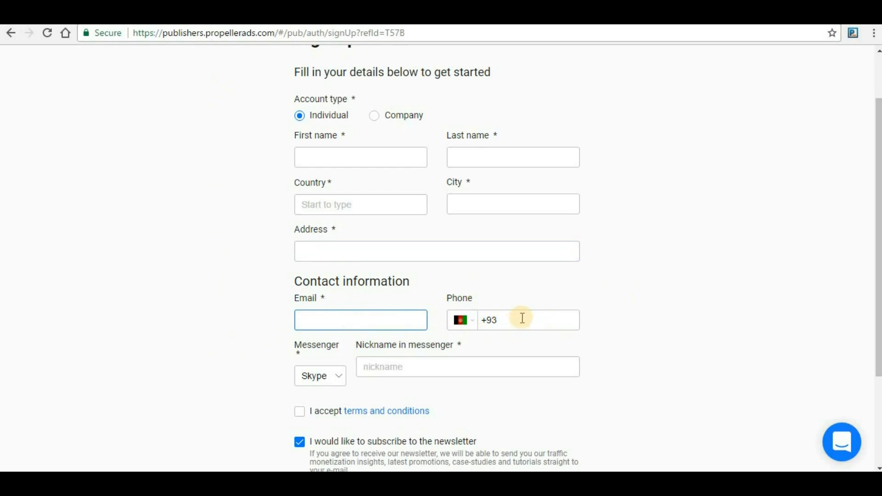
pyautogui.click(360, 320)
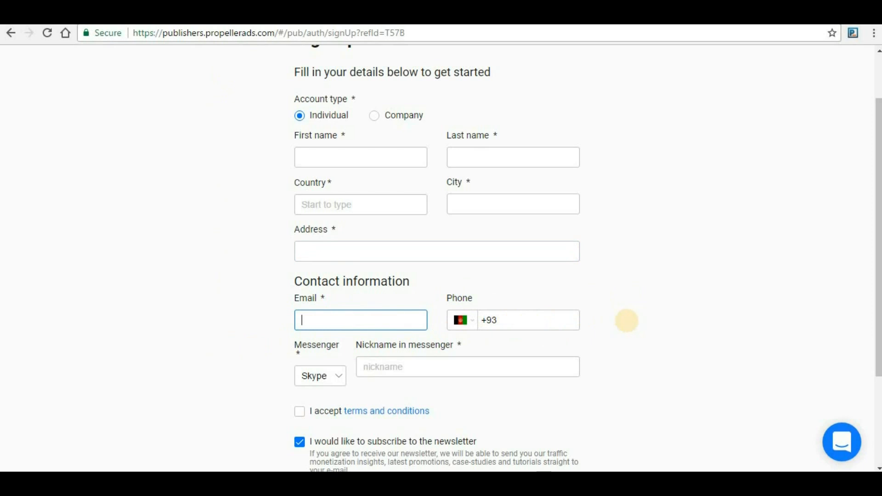
pyautogui.moveTo(627, 324)
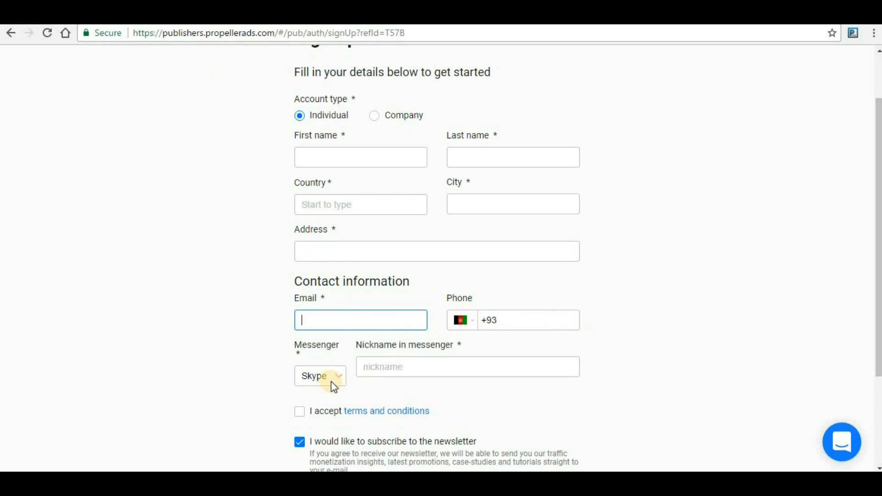
pyautogui.click(320, 377)
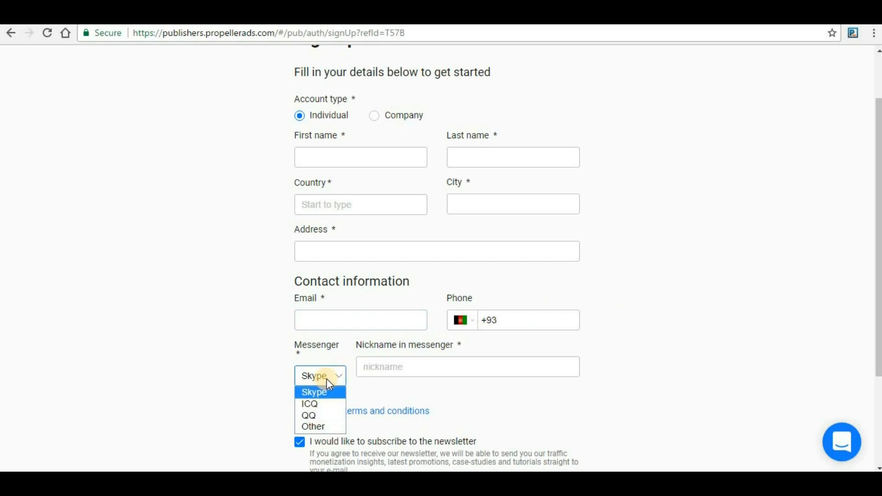
pyautogui.moveTo(324, 402)
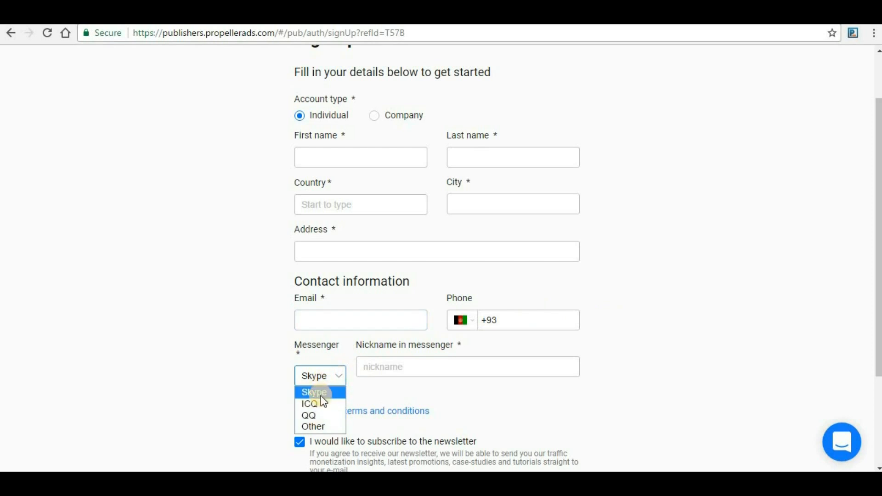
pyautogui.moveTo(329, 432)
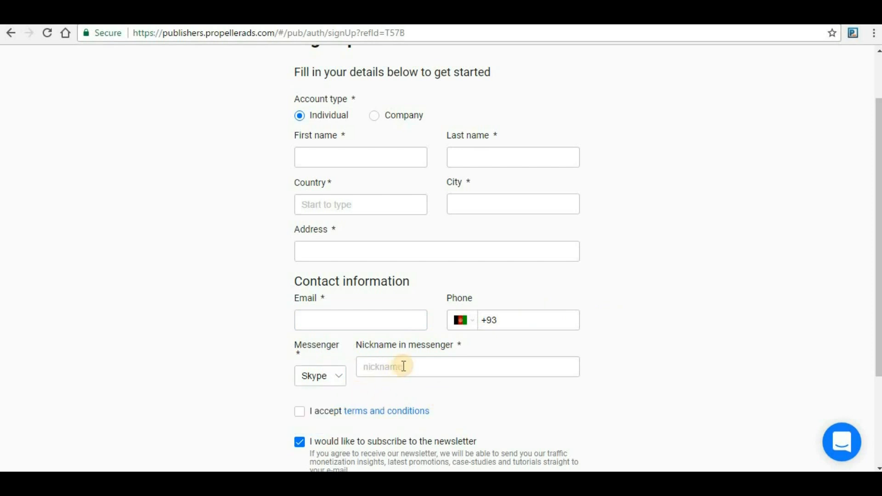
pyautogui.click(466, 366)
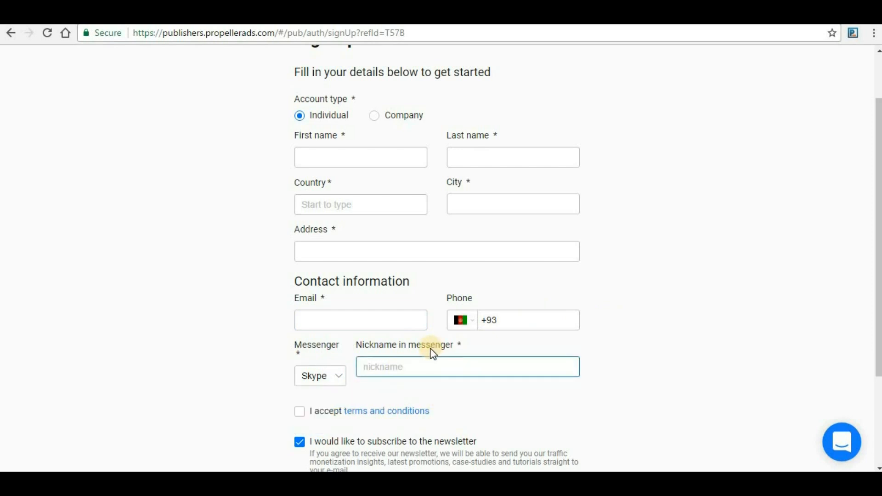
# Tick 'I accept terms and conditions' and keep the newsletter subscription checked.
pyautogui.scroll(-3)
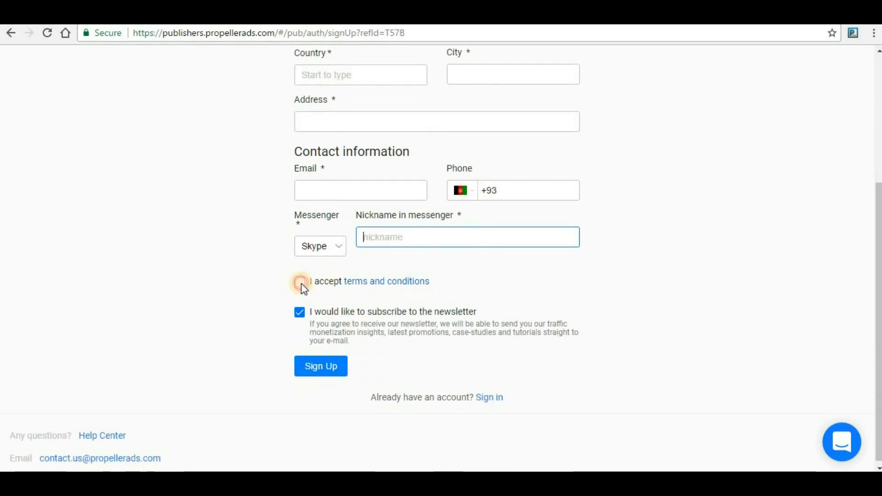
pyautogui.click(299, 281)
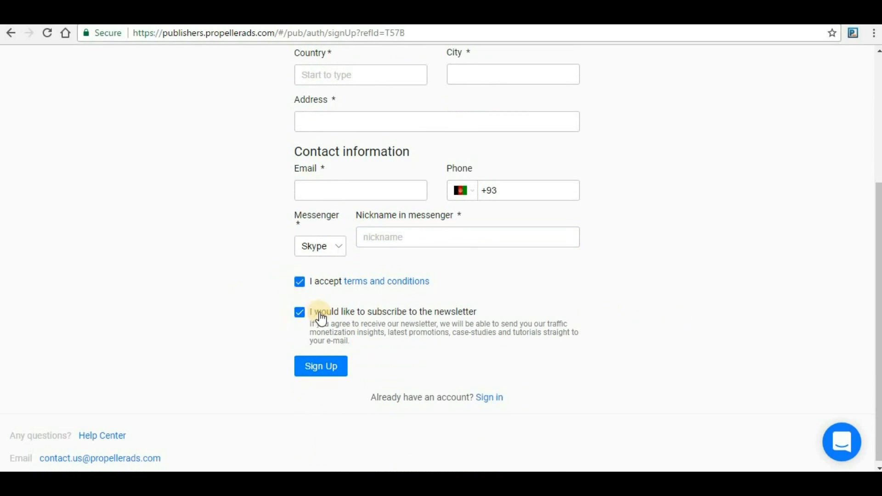
pyautogui.moveTo(470, 316)
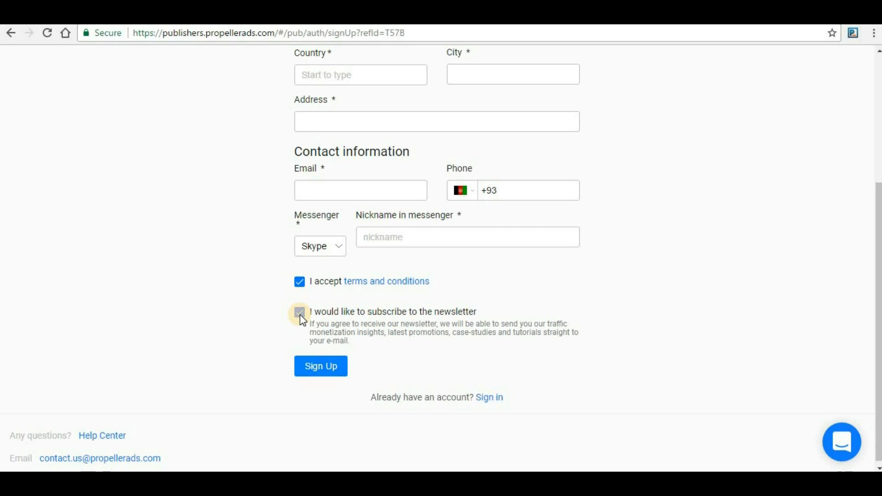
pyautogui.click(300, 313)
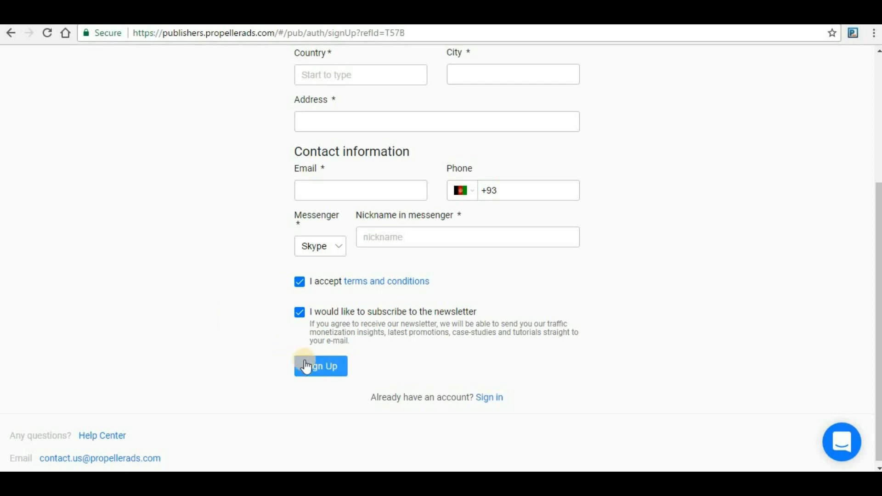
pyautogui.moveTo(281, 373)
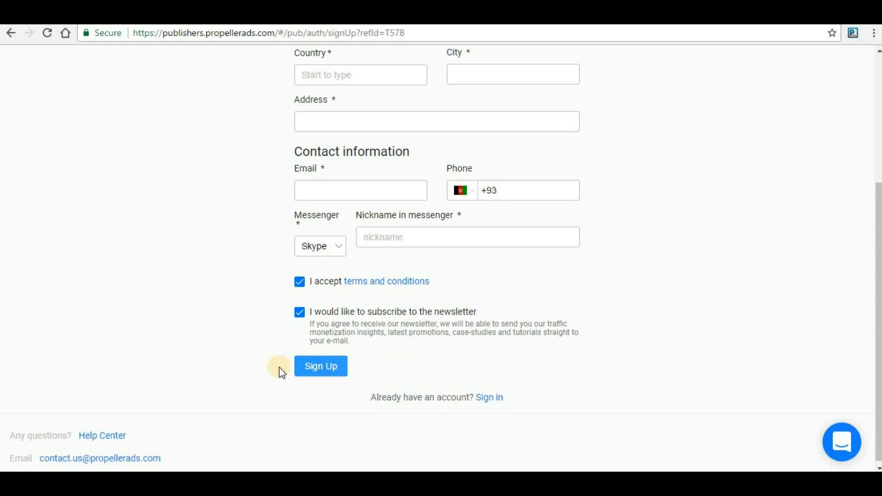
pyautogui.moveTo(395, 345)
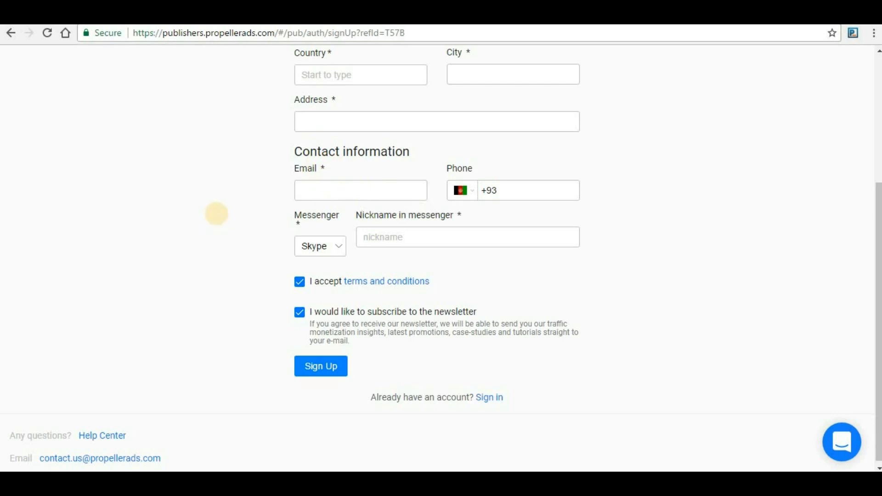
pyautogui.moveTo(195, 225)
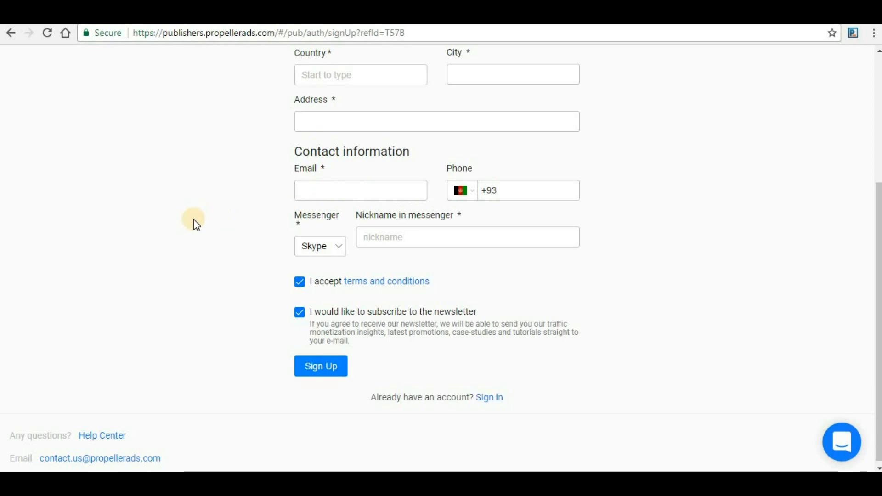
pyautogui.moveTo(625, 300)
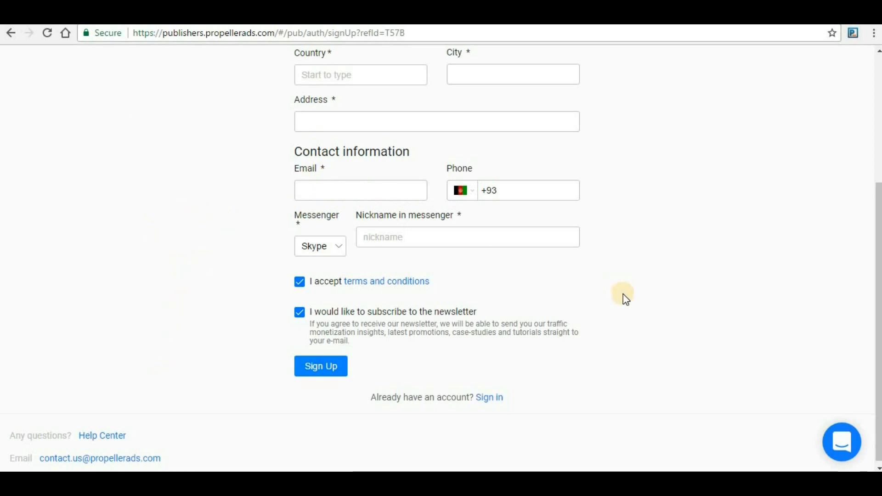
# Scroll back to the top of the publisher sign-up form.
pyautogui.scroll(3)
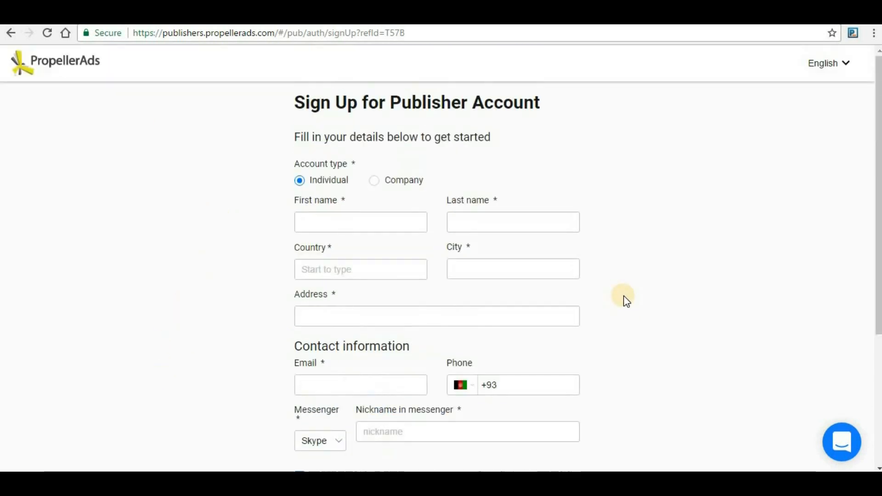
pyautogui.moveTo(155, 220)
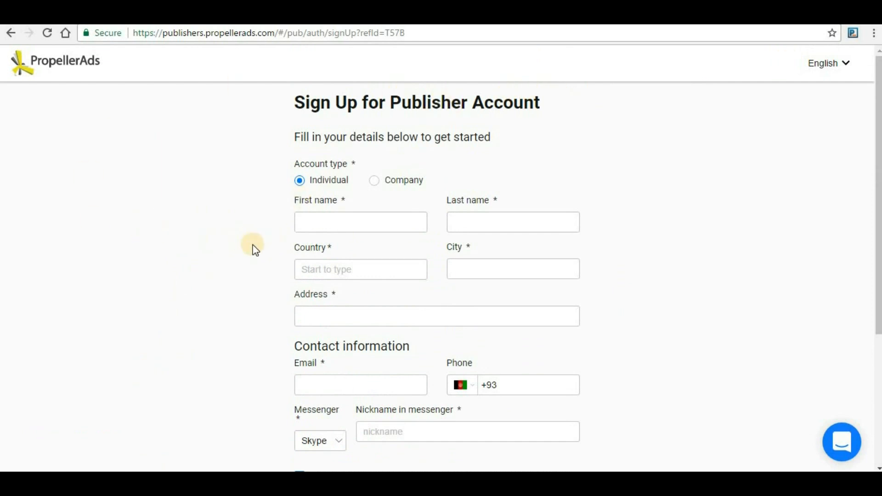
pyautogui.moveTo(183, 164)
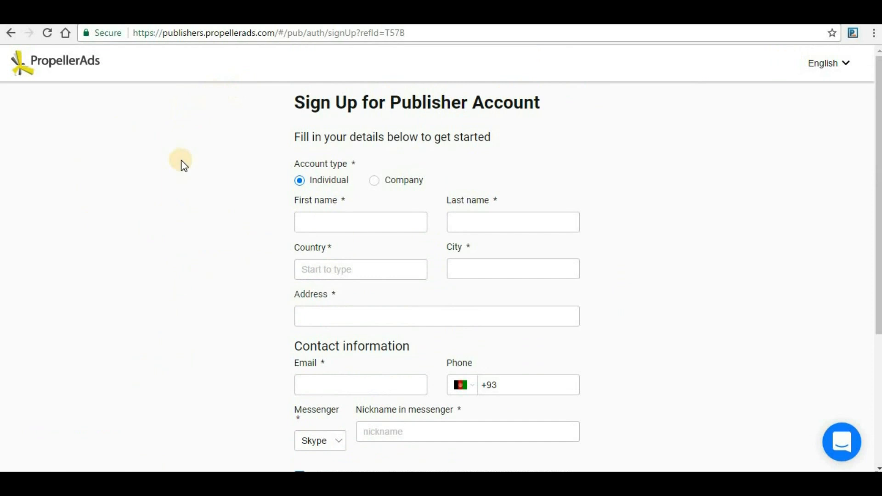
pyautogui.moveTo(98, 99)
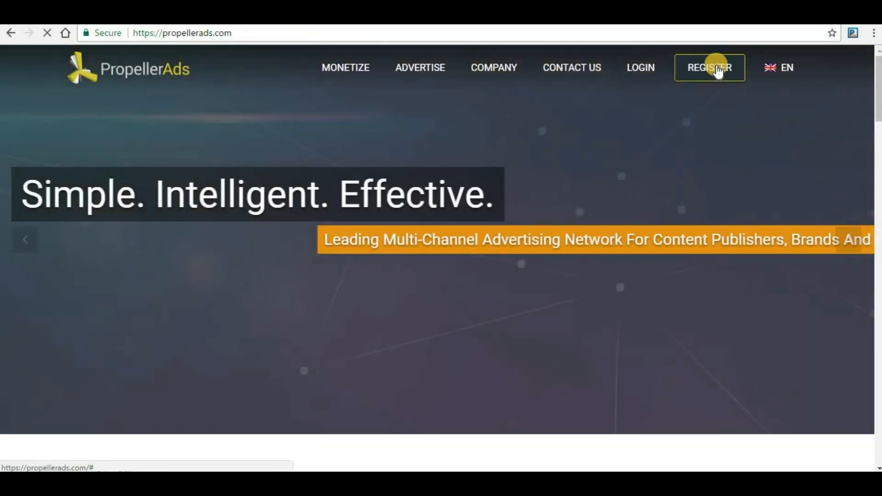
# Enter the publisher dashboard via Register > Publisher and go to Sites to add a website.
pyautogui.click(709, 68)
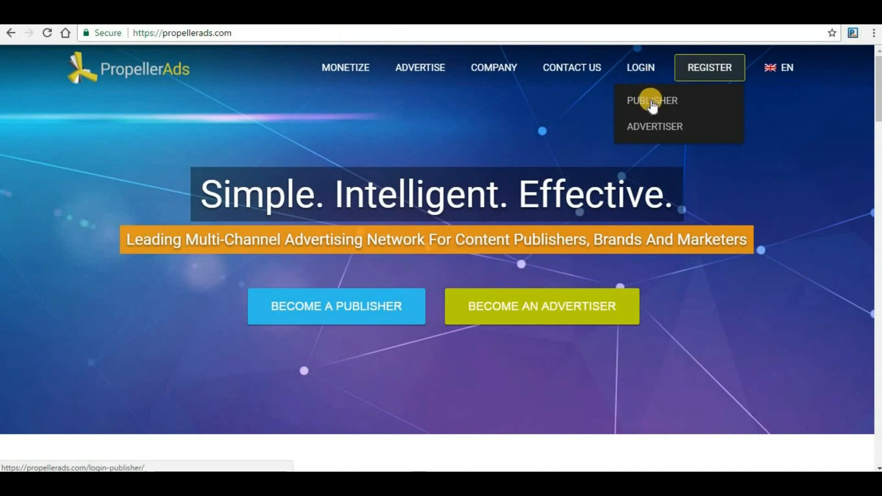
pyautogui.click(651, 100)
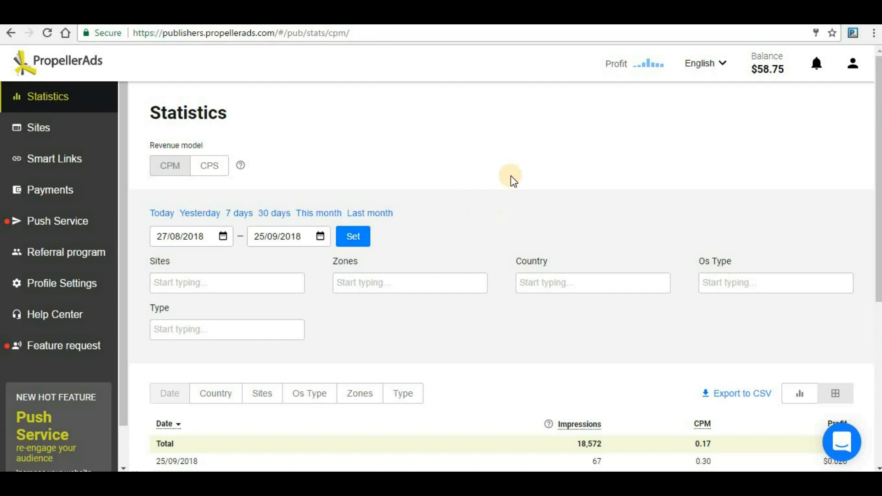
pyautogui.moveTo(328, 154)
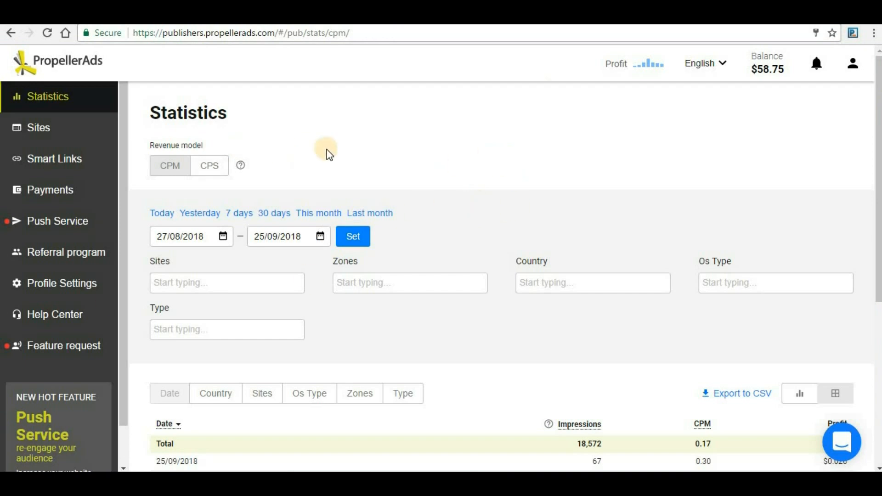
pyautogui.moveTo(39, 133)
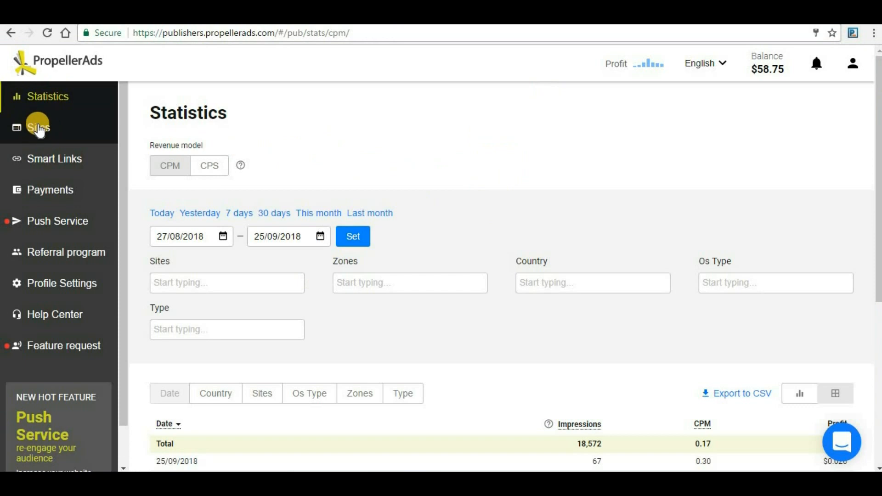
pyautogui.click(37, 127)
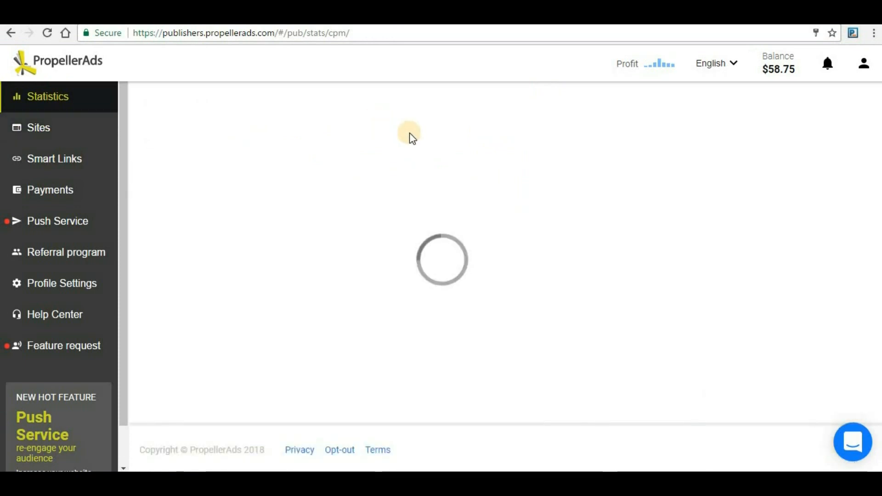
pyautogui.moveTo(553, 241)
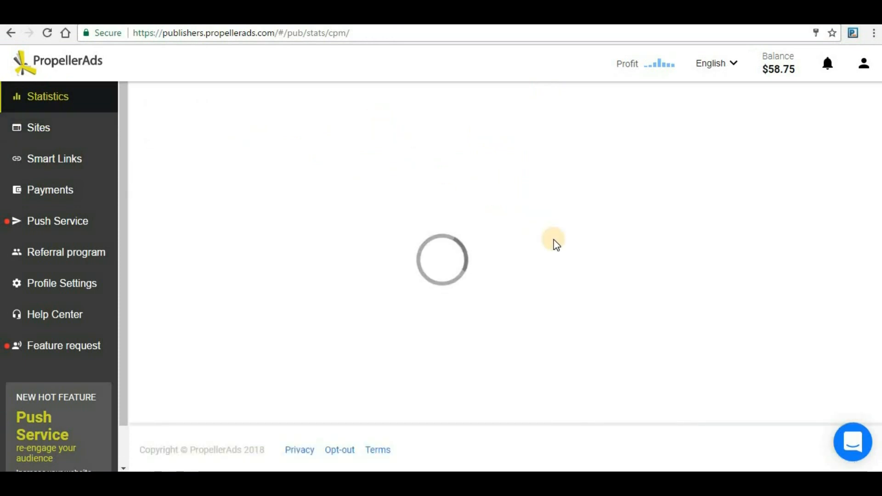
pyautogui.click(30, 127)
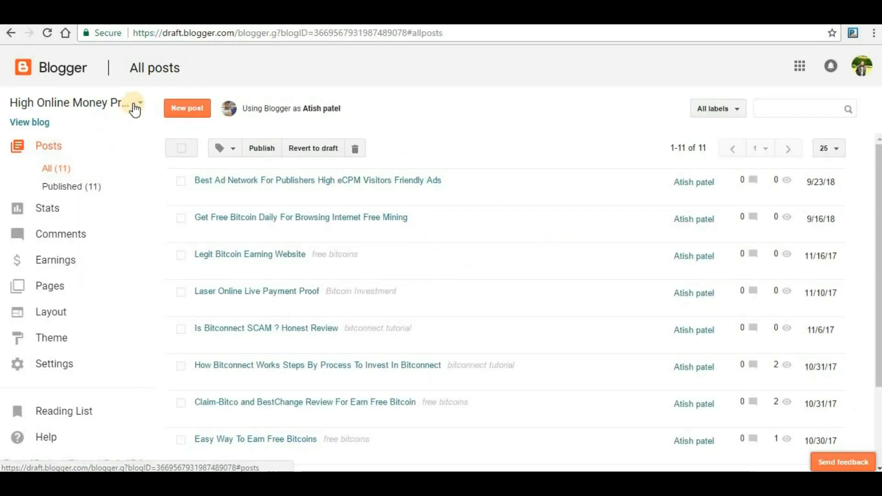
pyautogui.click(140, 103)
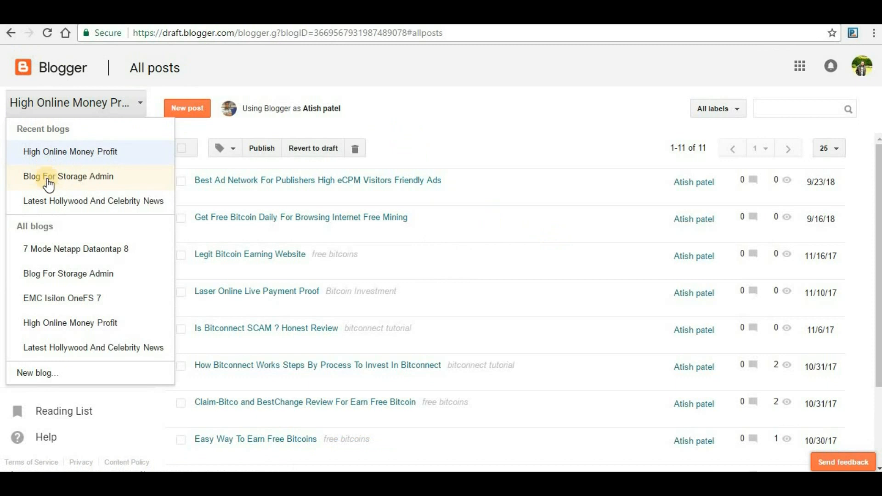
pyautogui.click(68, 176)
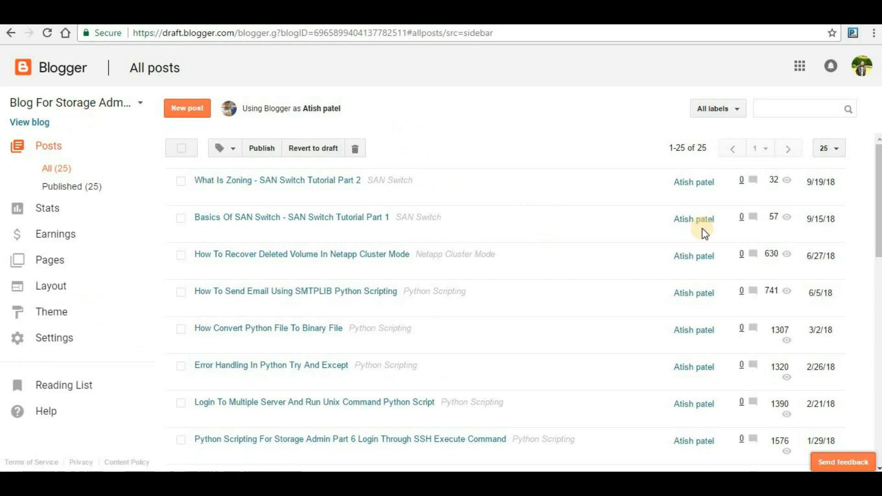
pyautogui.moveTo(29, 125)
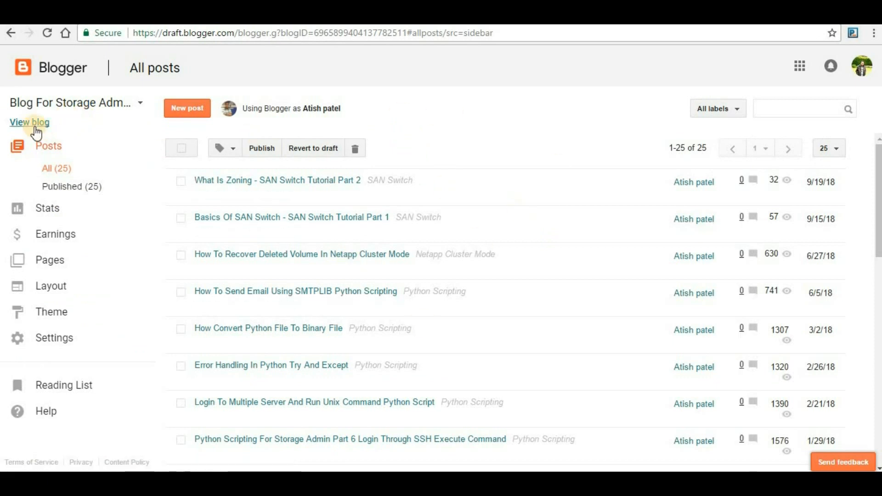
pyautogui.rightClick(29, 121)
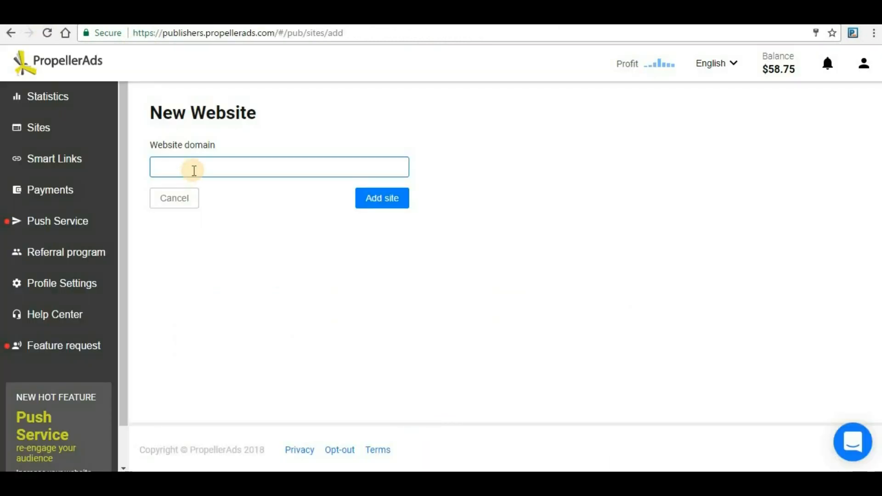
pyautogui.write('https://www.sannastechie.tk/')
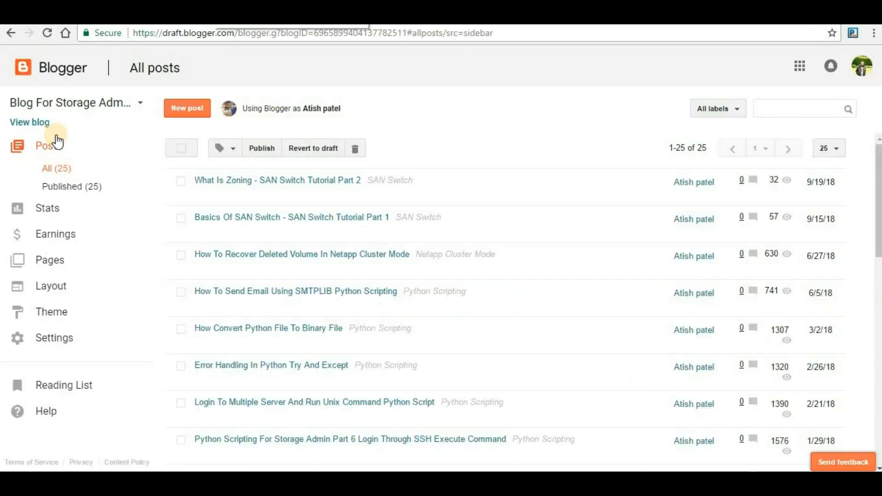
# Switch to the High Online Money Profit blog and view its published page for the URL.
pyautogui.click(75, 103)
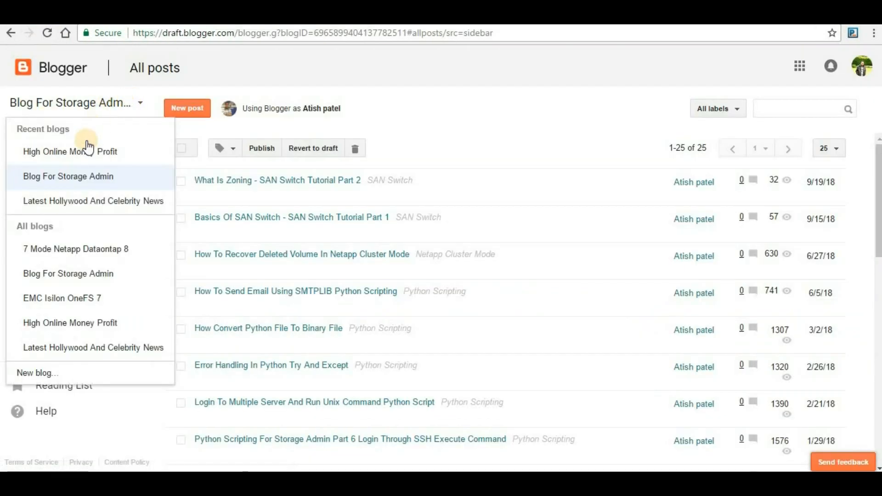
pyautogui.click(69, 152)
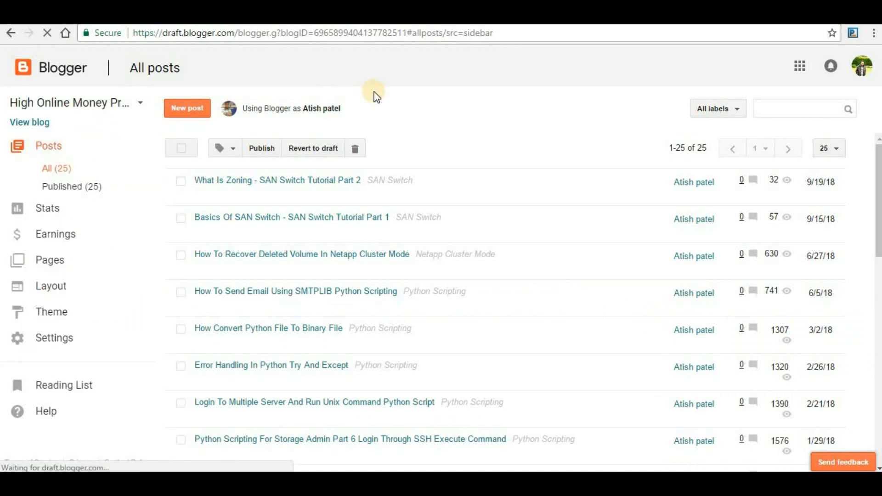
pyautogui.click(29, 123)
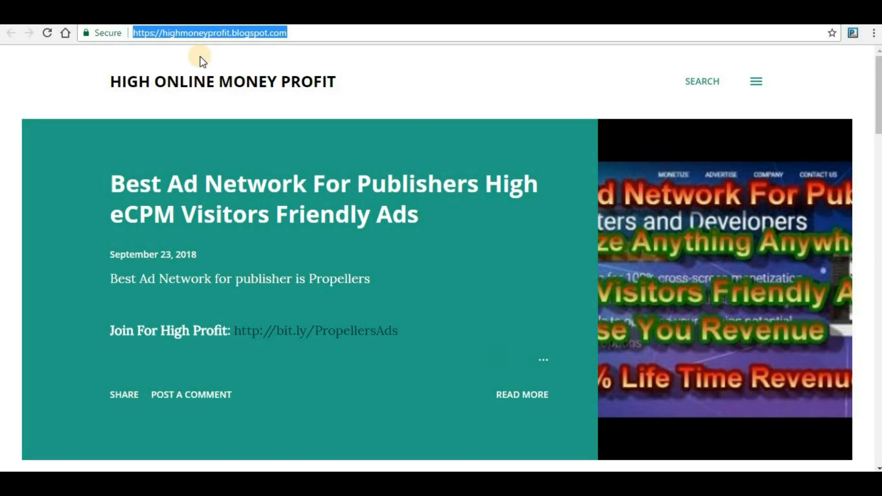
pyautogui.moveTo(231, 48)
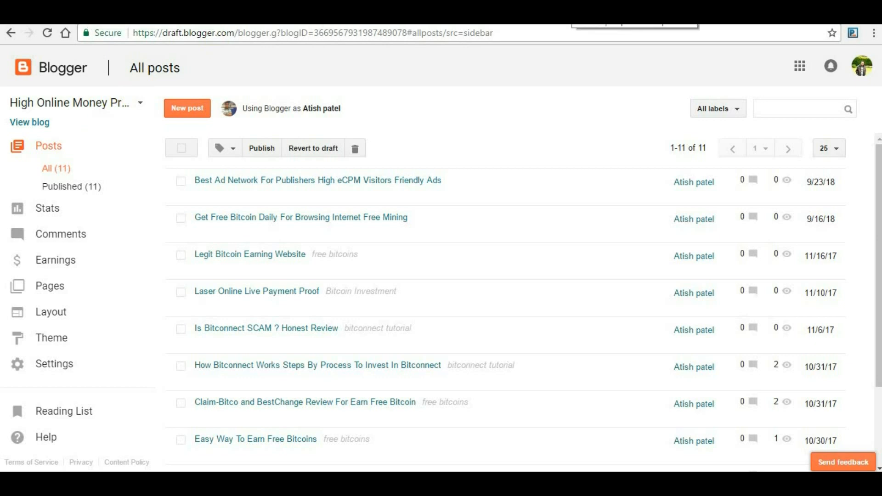
pyautogui.click(29, 122)
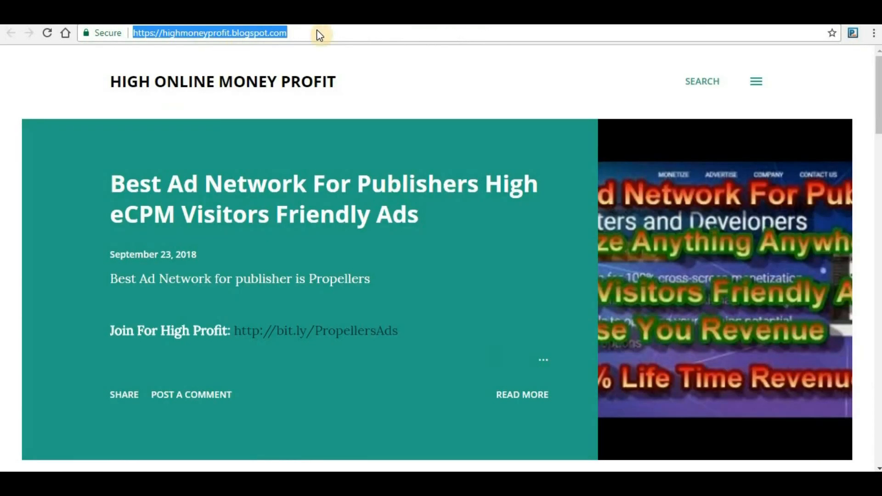
pyautogui.click(298, 33)
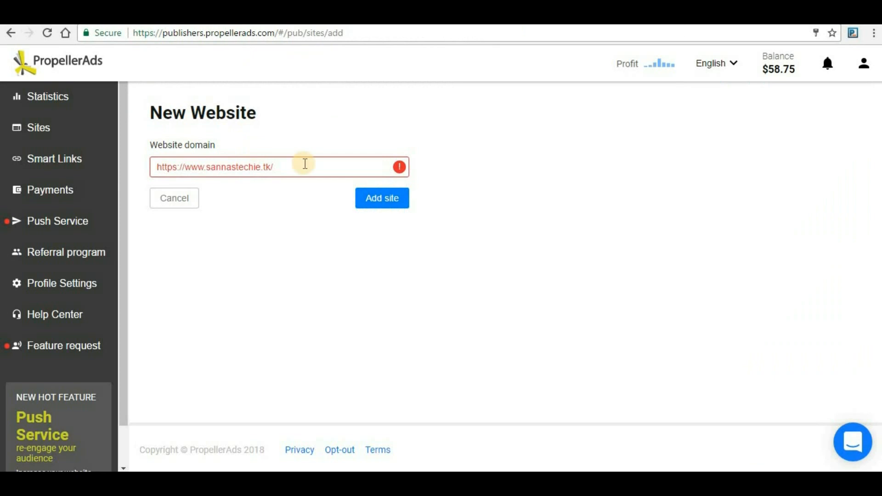
pyautogui.write('https://highmoneyprofit.blogspot.com/')
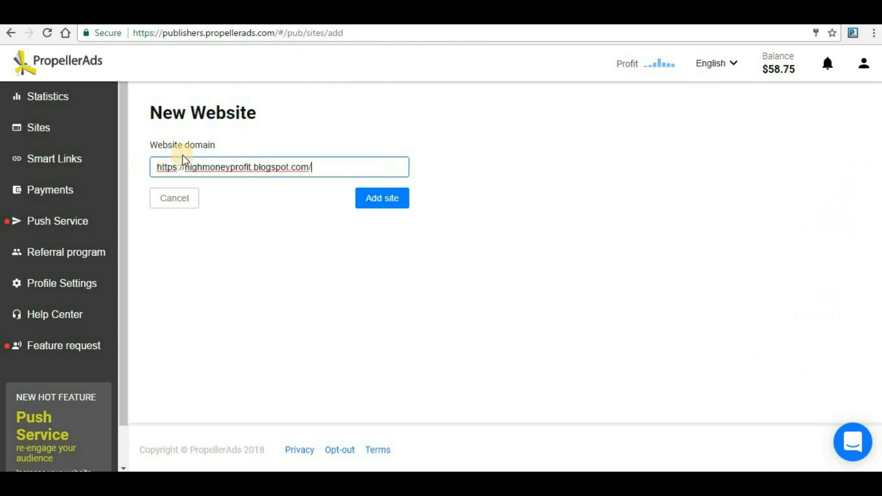
pyautogui.click(382, 199)
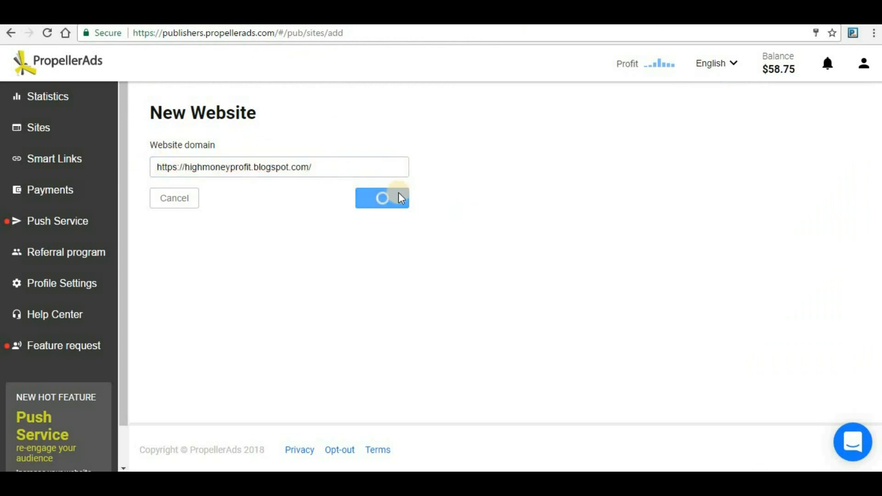
pyautogui.click(382, 199)
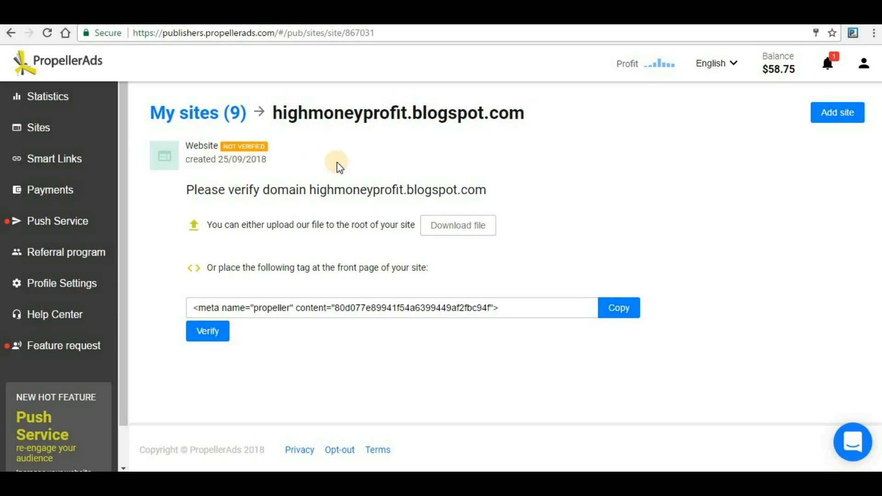
pyautogui.moveTo(344, 160)
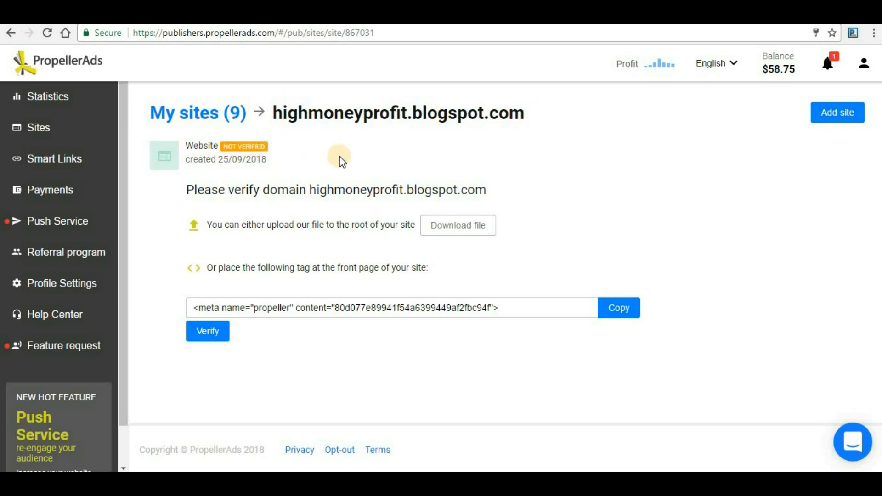
pyautogui.moveTo(319, 141)
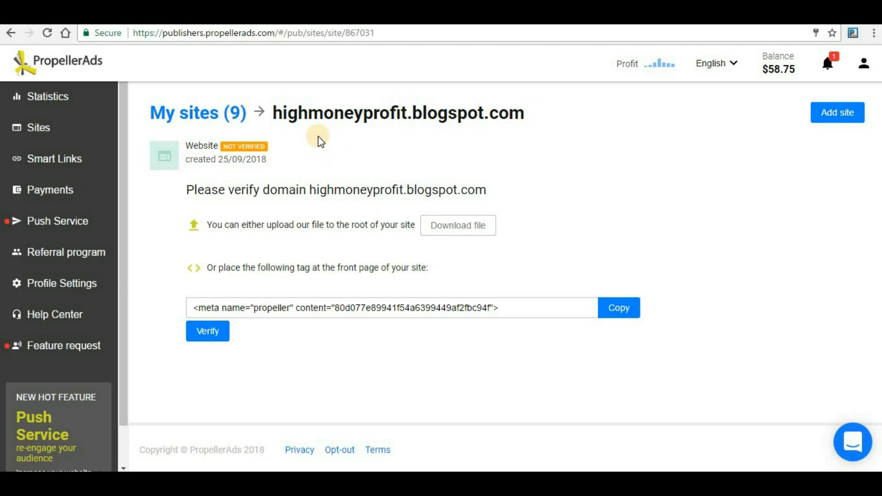
pyautogui.moveTo(337, 139)
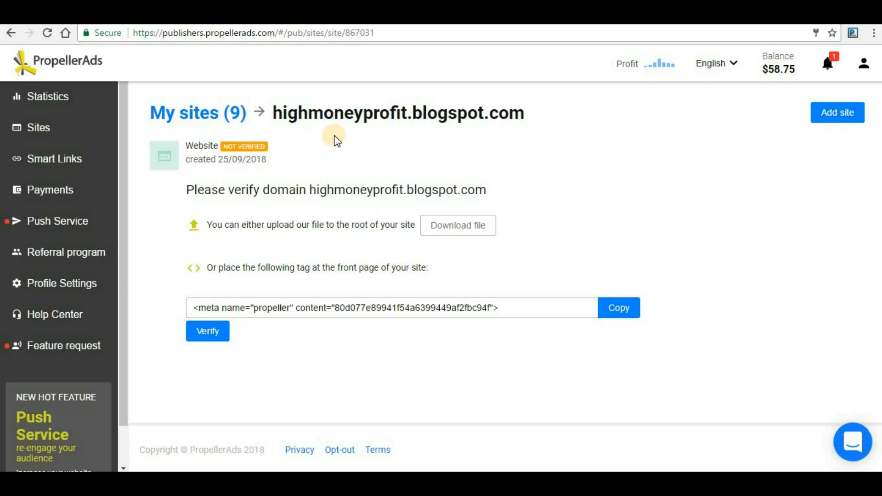
pyautogui.moveTo(272, 203)
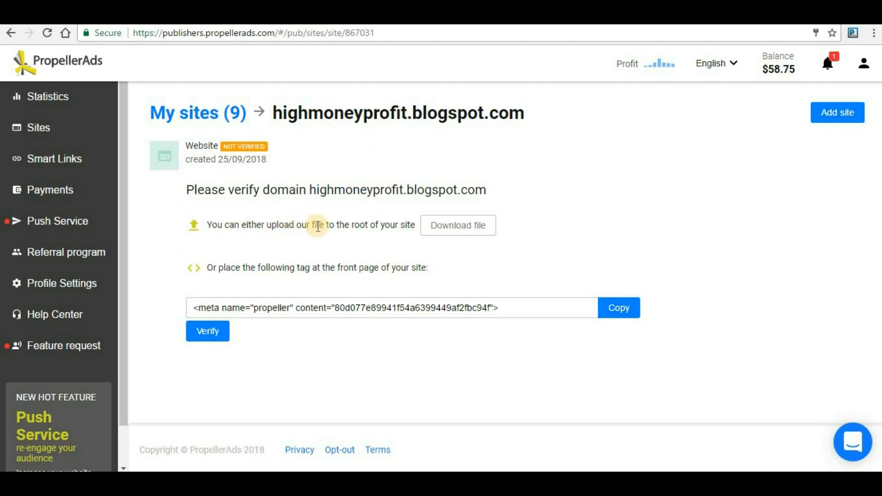
pyautogui.moveTo(411, 225)
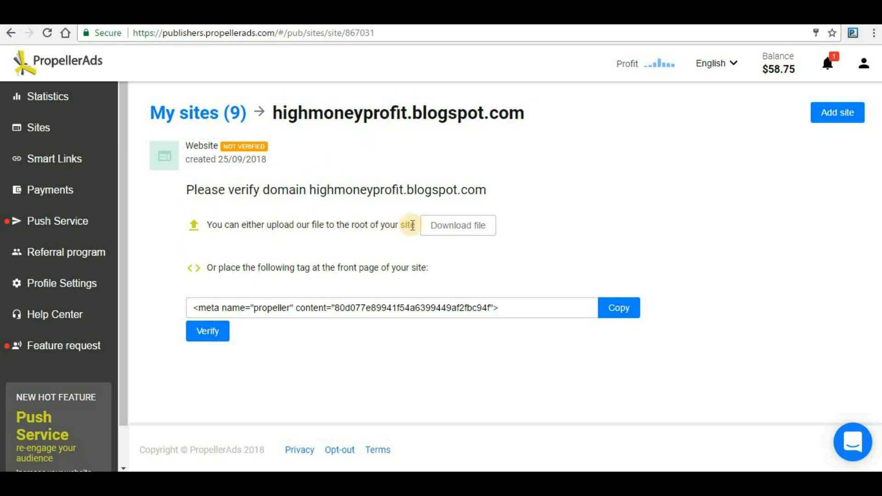
pyautogui.moveTo(329, 294)
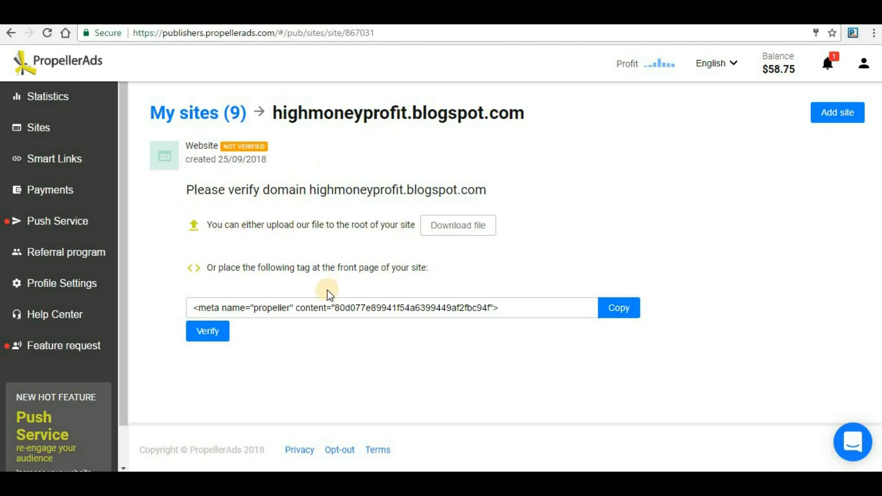
pyautogui.moveTo(259, 282)
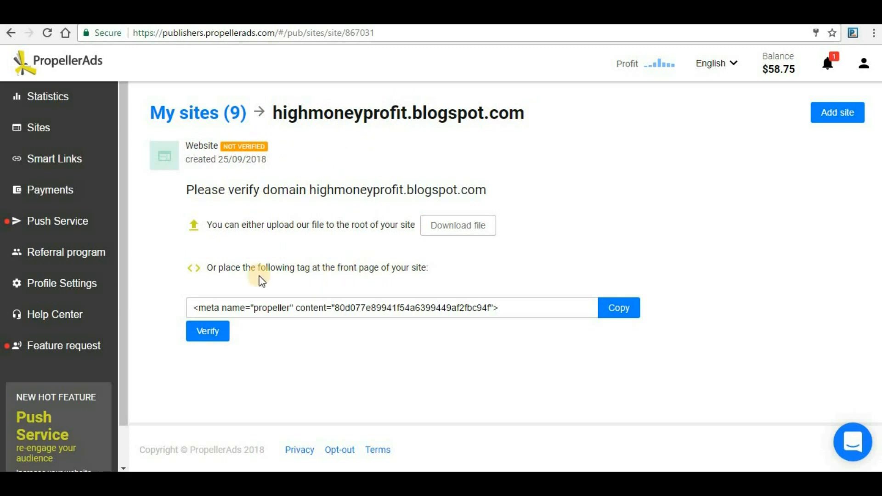
pyautogui.moveTo(309, 322)
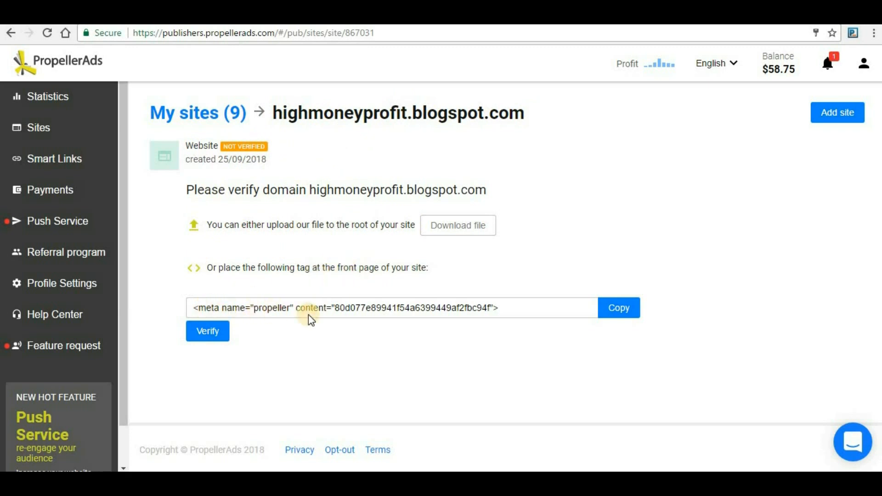
pyautogui.moveTo(601, 300)
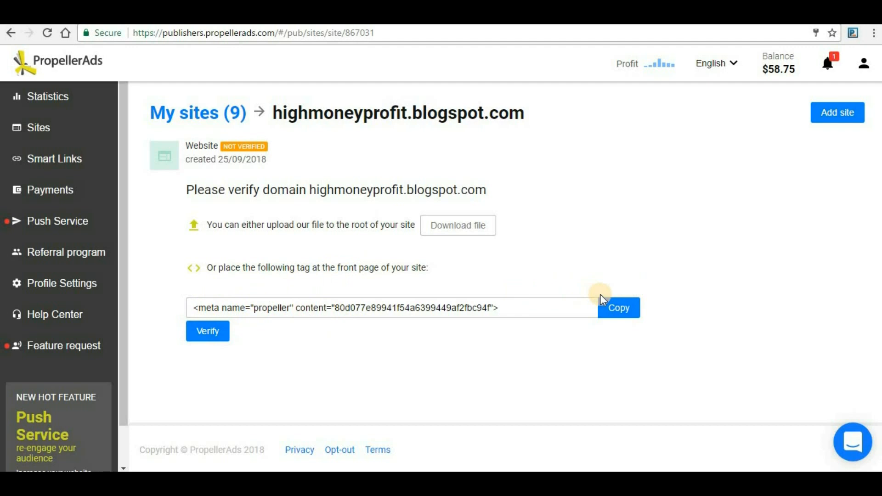
# Copy the propeller verification meta tag from the site verification page.
pyautogui.click(618, 308)
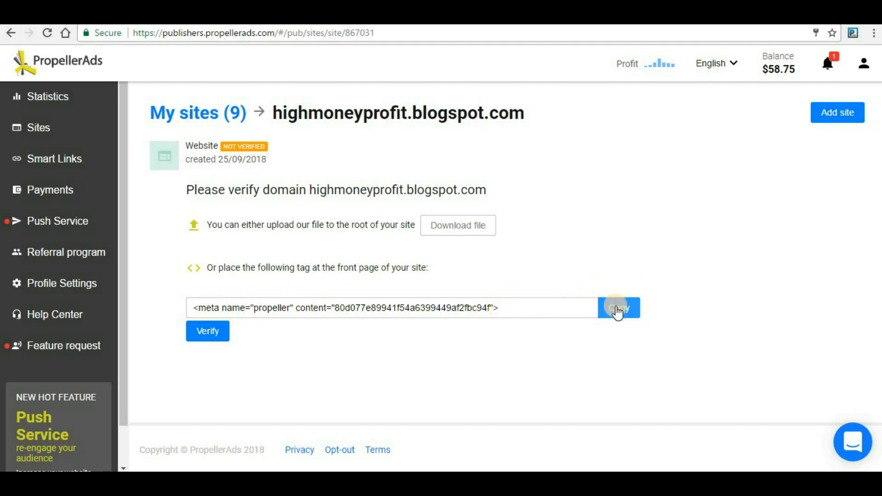
pyautogui.click(620, 307)
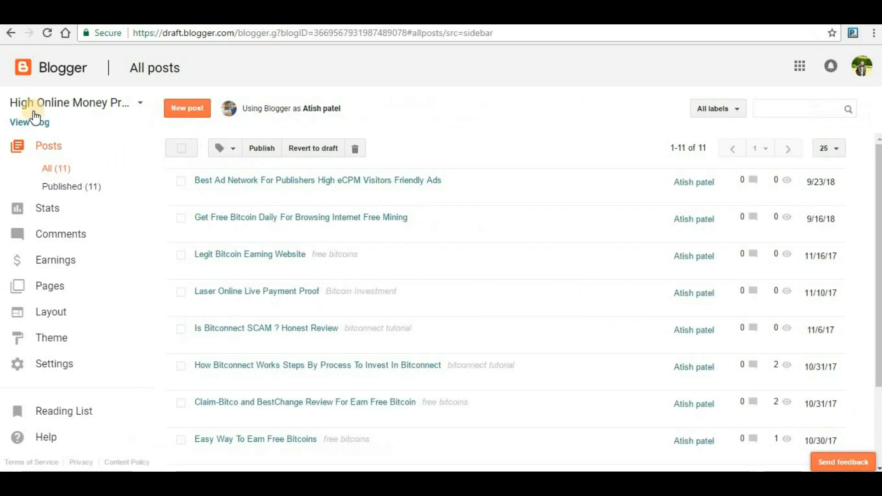
pyautogui.moveTo(57, 329)
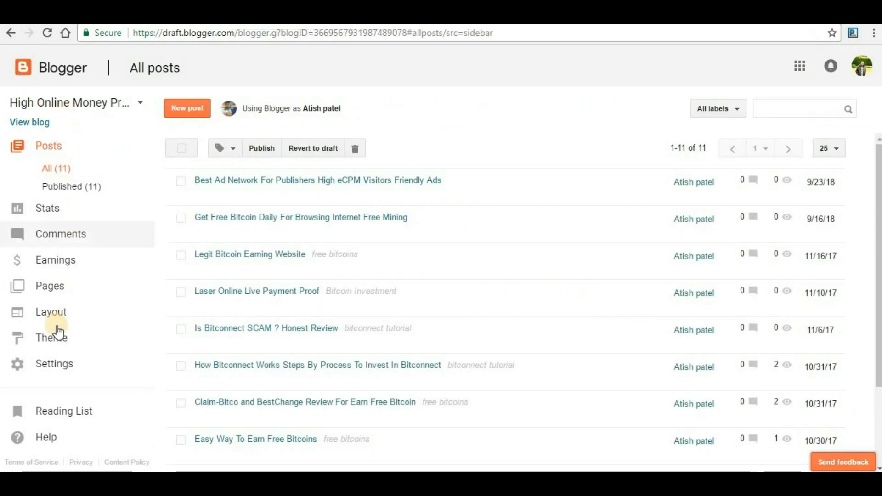
# In Theme > Edit HTML, paste the propeller meta tag on a new line after <head>.
pyautogui.click(50, 339)
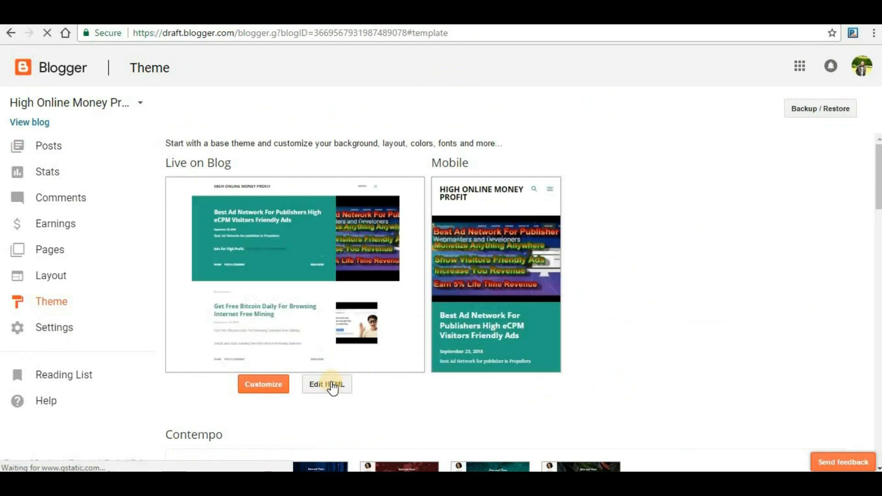
pyautogui.click(327, 384)
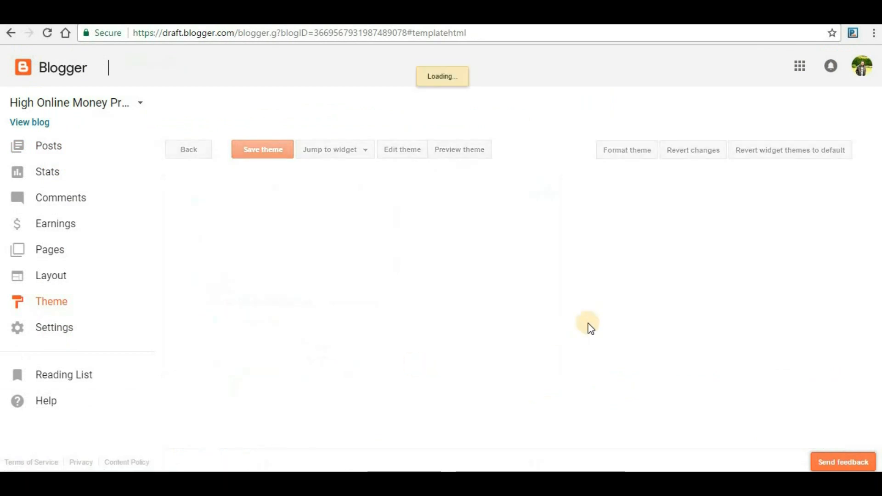
pyautogui.click(403, 149)
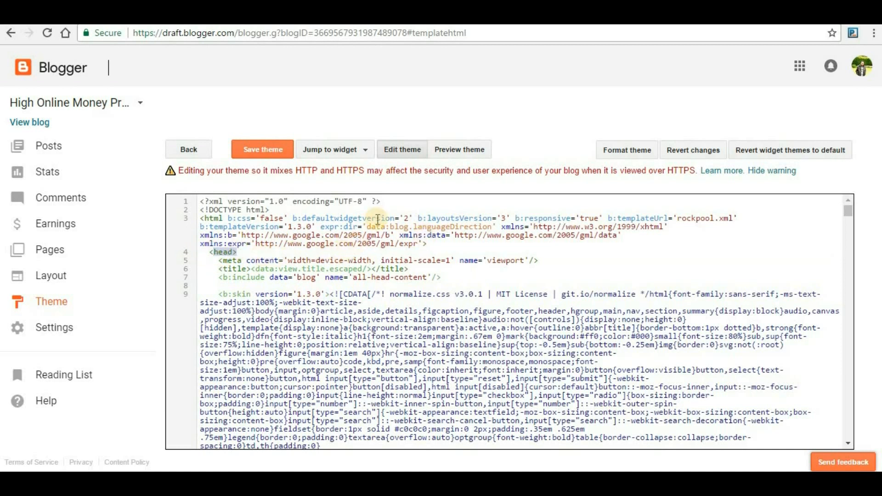
pyautogui.moveTo(371, 309)
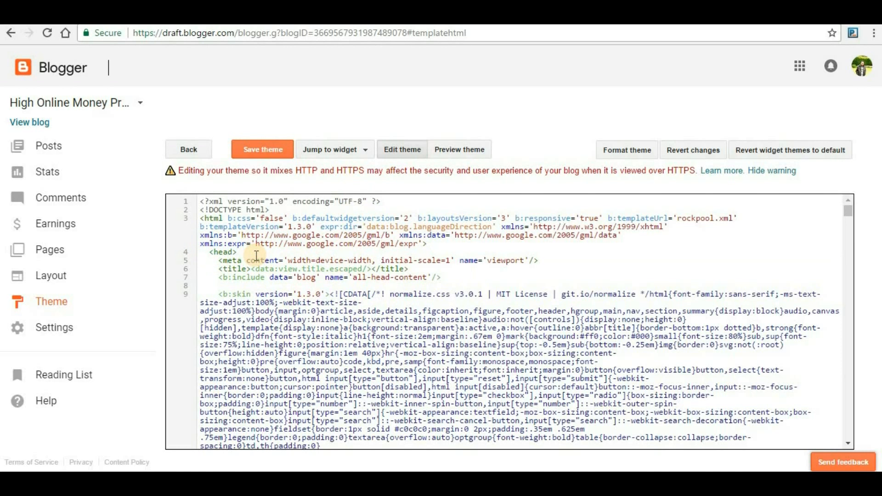
pyautogui.press('Enter')
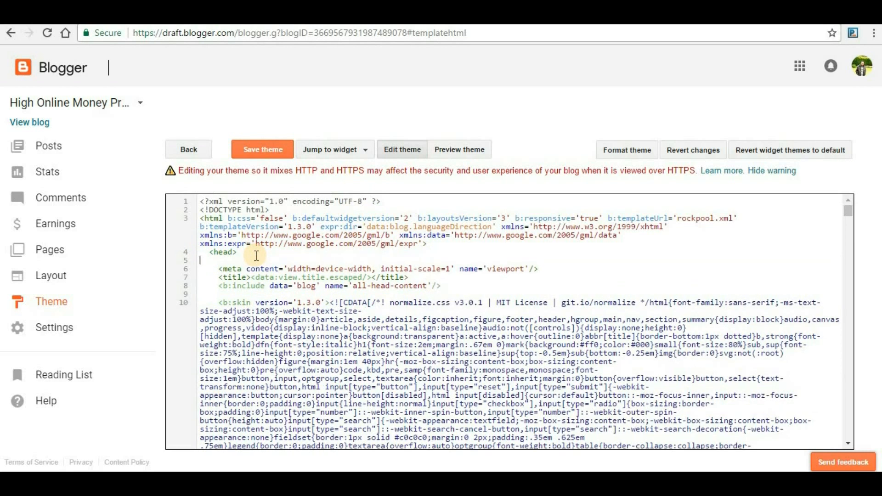
pyautogui.write('<meta name="propeller" content="80d077e89941f54a6399449af2fbc94f">')
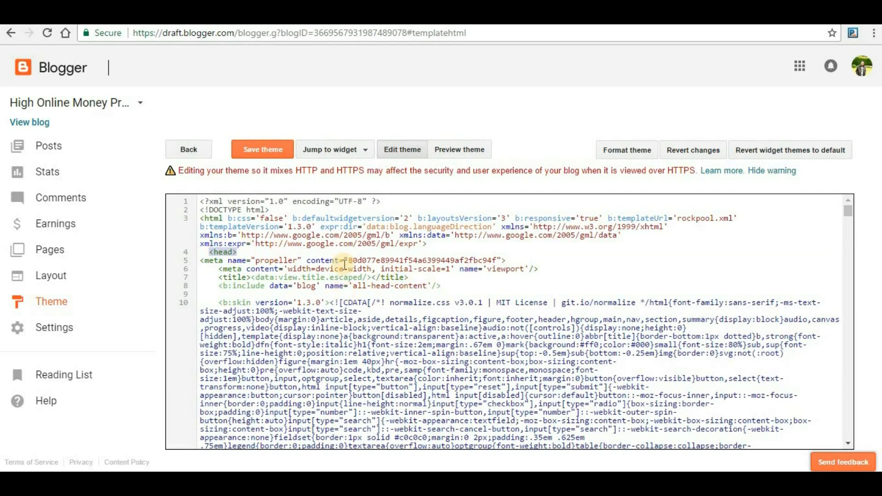
pyautogui.click(262, 149)
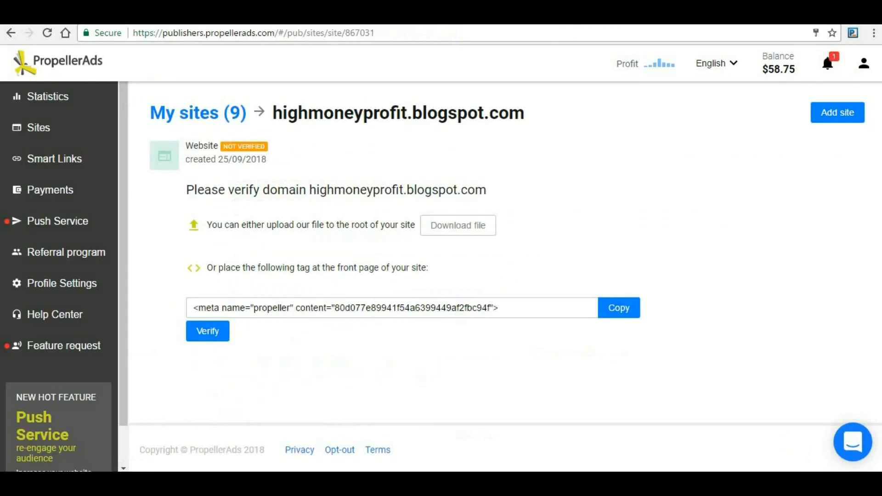
# Run Verify for highmoneyprofit.blogspot.com, reaching the Create tag ad format choices.
pyautogui.click(207, 331)
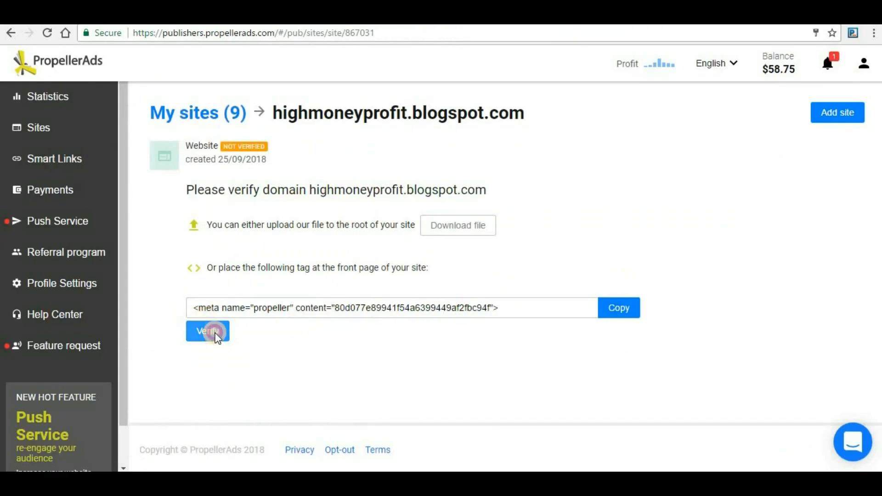
pyautogui.click(207, 331)
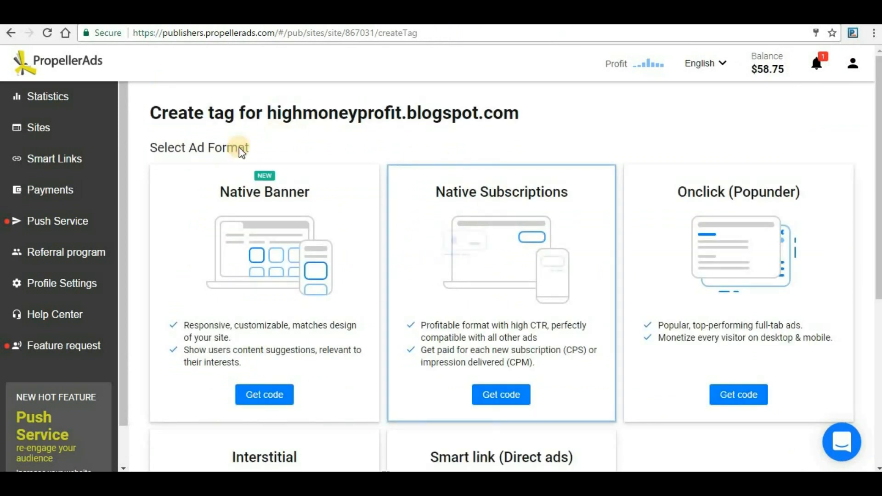
pyautogui.moveTo(414, 330)
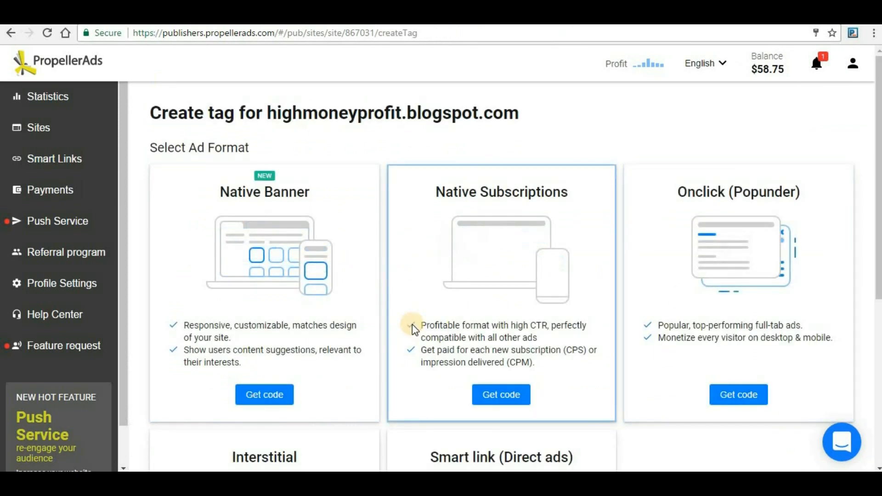
pyautogui.scroll(-3)
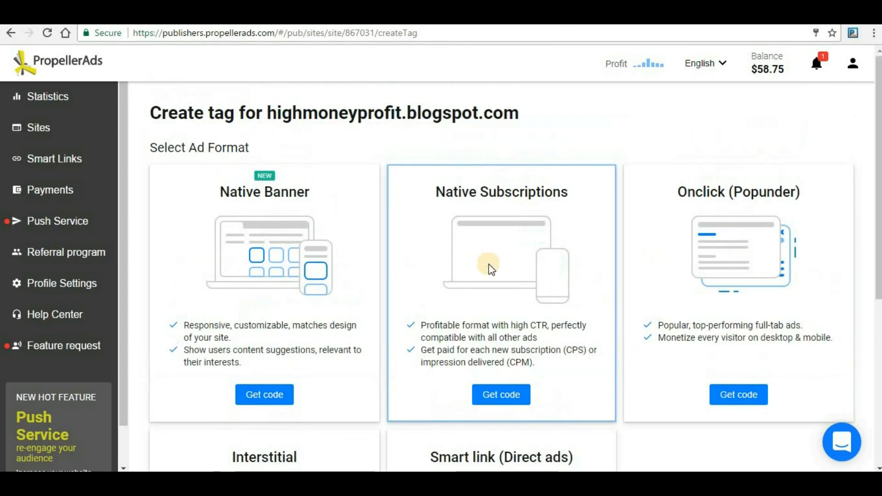
pyautogui.moveTo(41, 133)
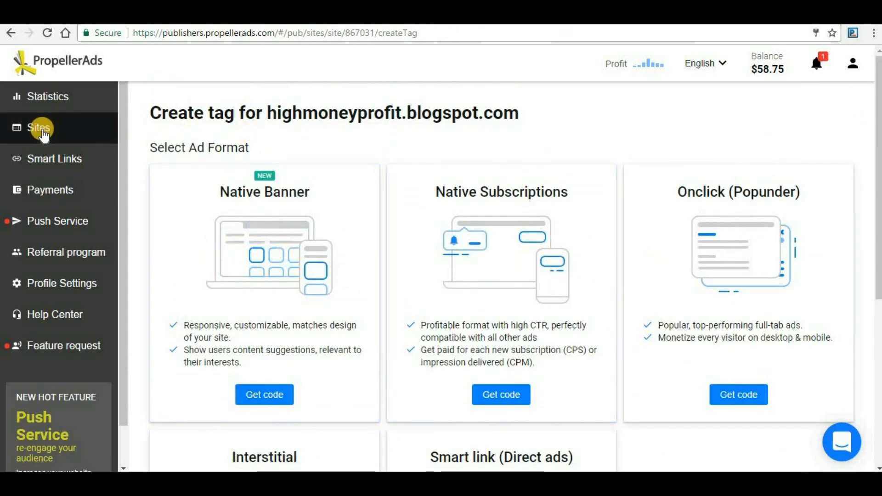
# From My sites, show the verified highmoneyprofit.blogspot.com site page with no ad zones yet.
pyautogui.click(38, 126)
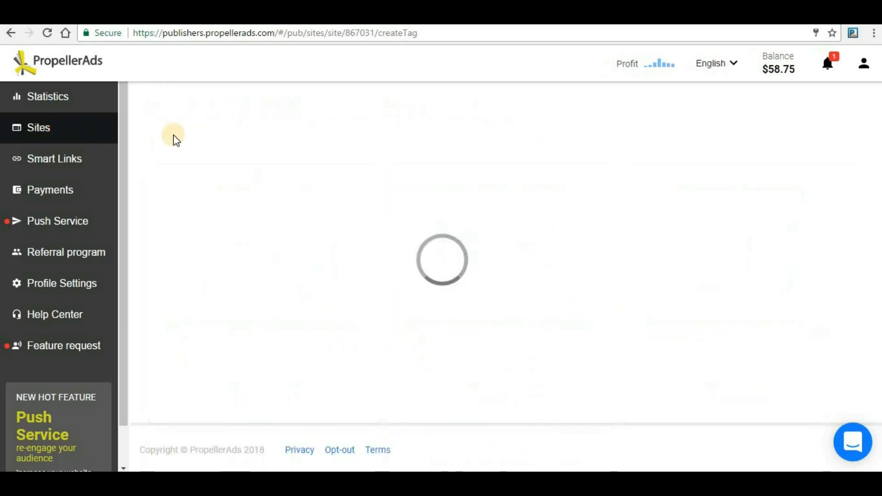
pyautogui.click(38, 128)
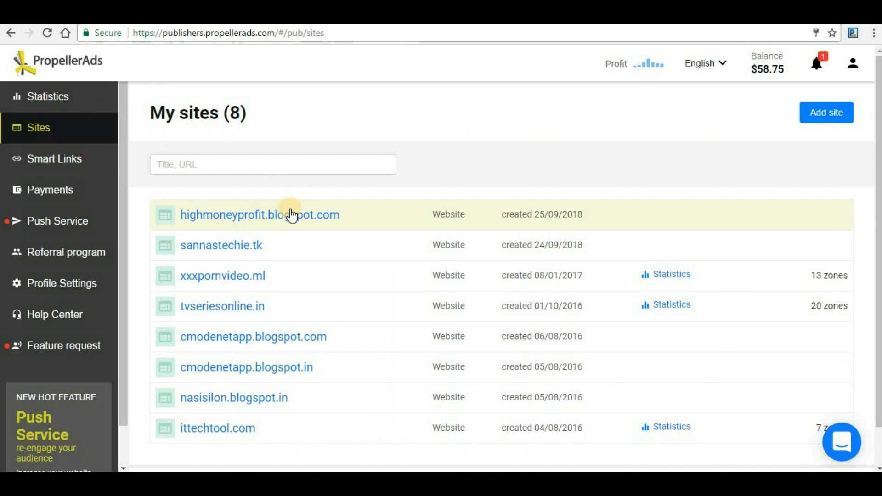
pyautogui.click(260, 215)
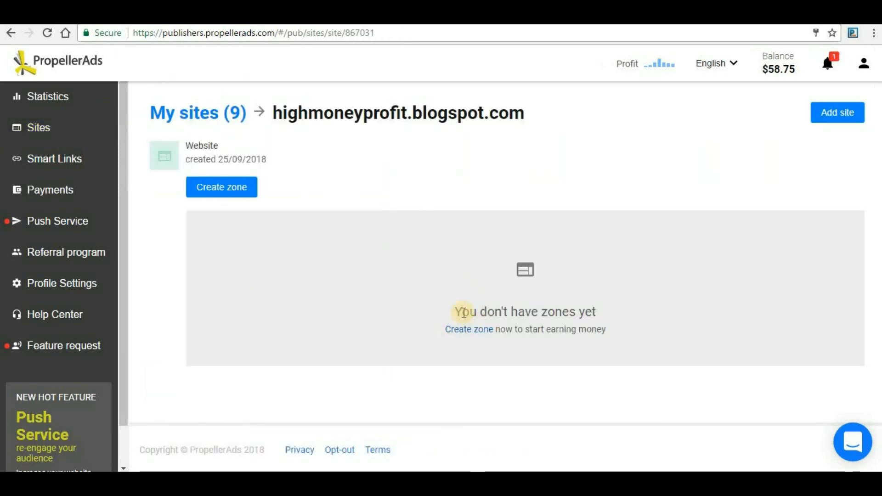
pyautogui.moveTo(432, 267)
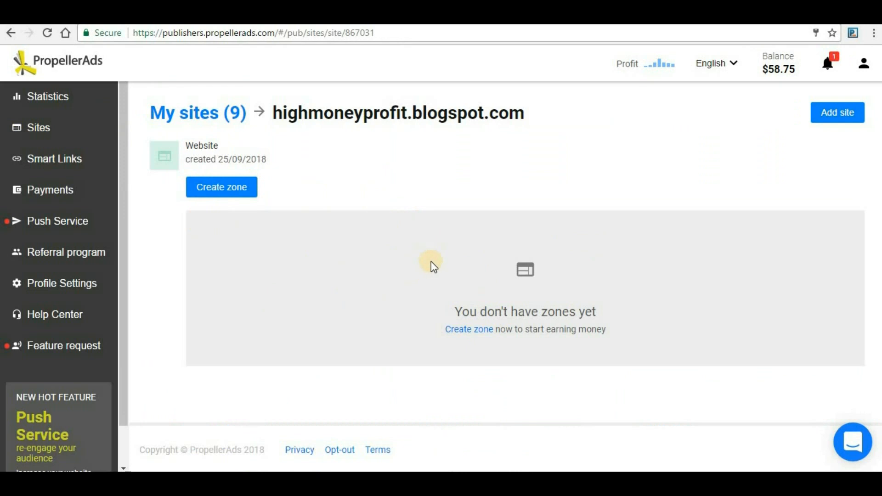
pyautogui.moveTo(590, 272)
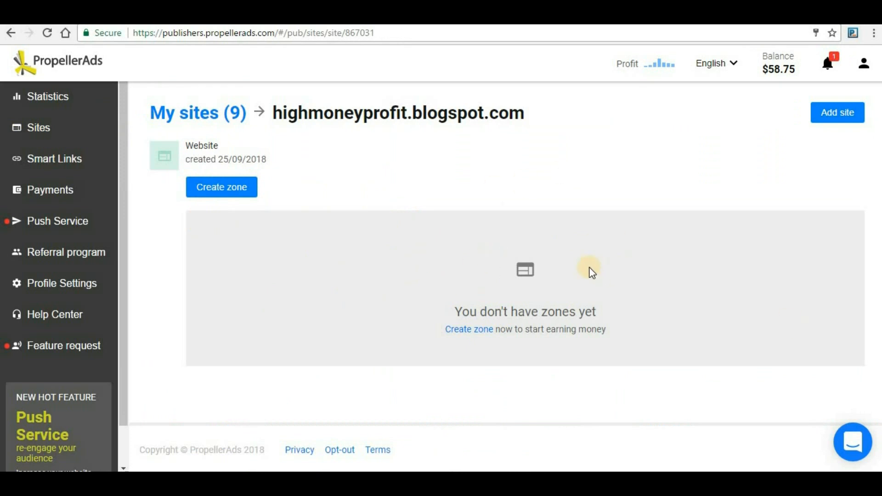
pyautogui.moveTo(590, 269)
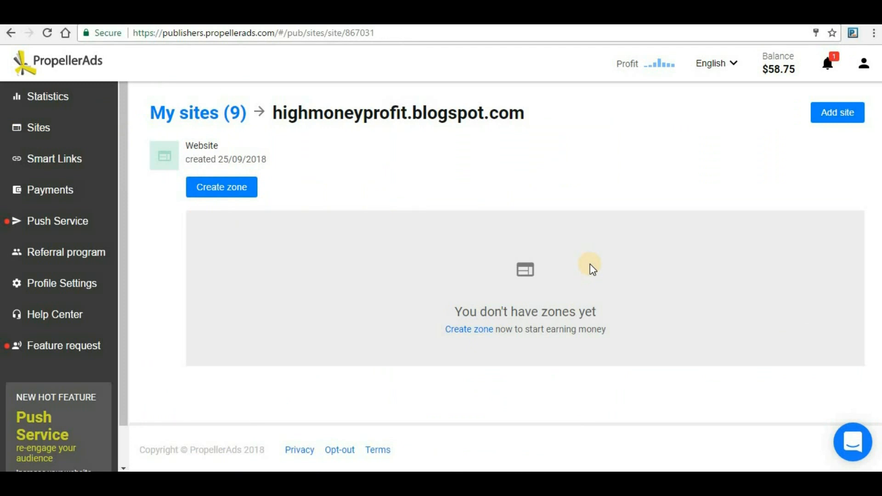
pyautogui.moveTo(622, 239)
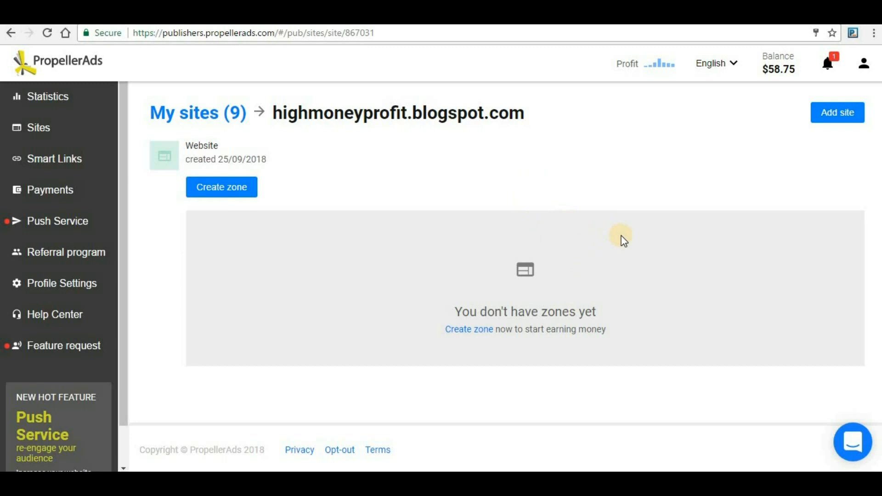
pyautogui.moveTo(583, 230)
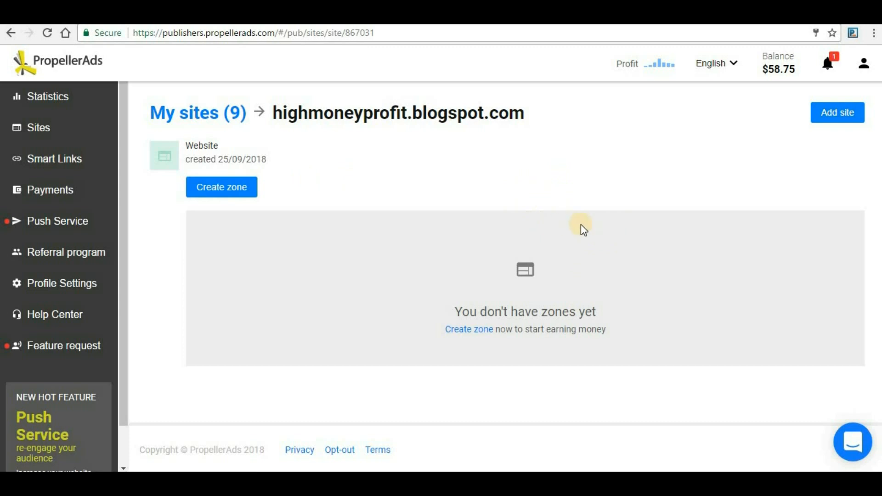